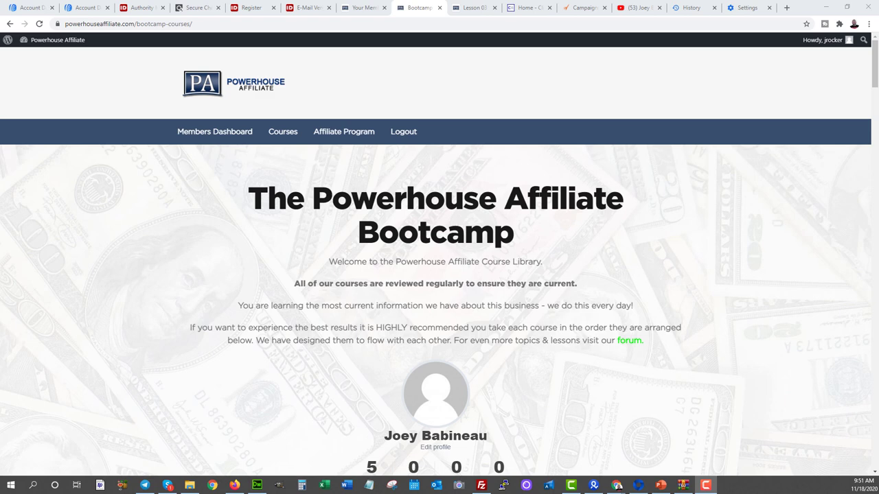
{"action": "mouse_move", "coordinate": [133, 216]}
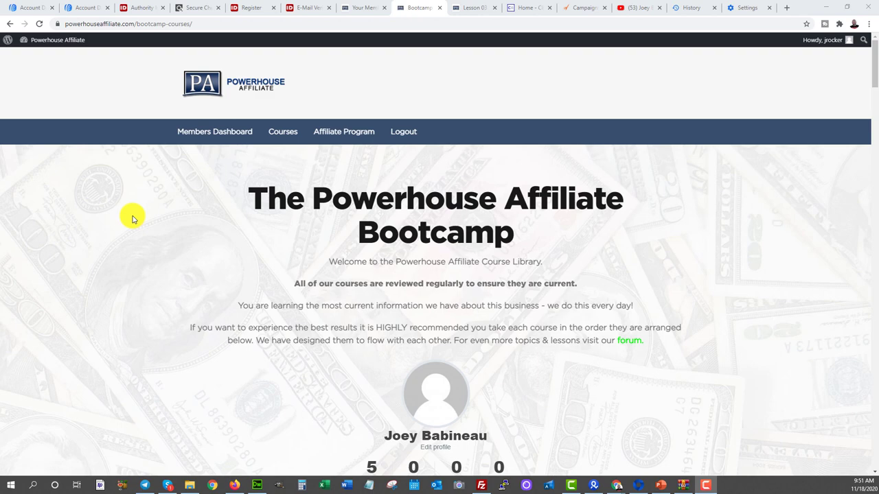
Go into the Stage 1 Online Affiliate Marketing course and select Lesson 03, Niche & Target Market Research.
{"action": "scroll", "scroll_direction": "down", "scroll_amount": 3}
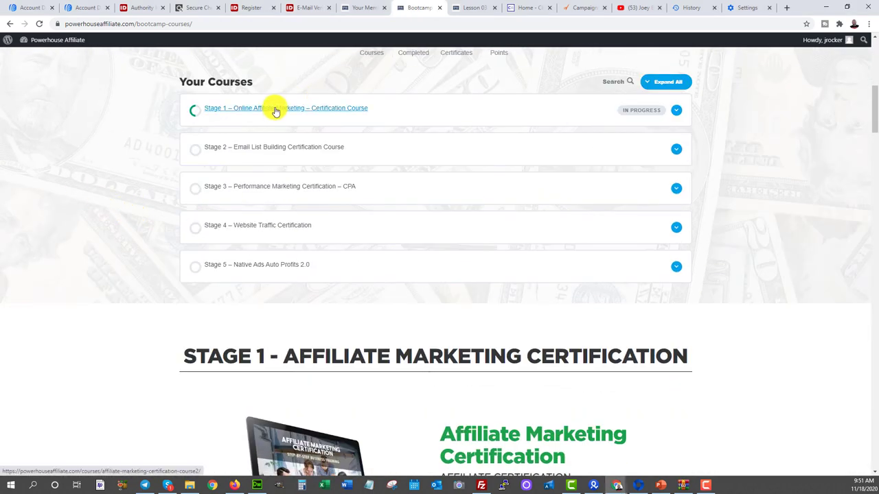
{"action": "left_click", "coordinate": [285, 107]}
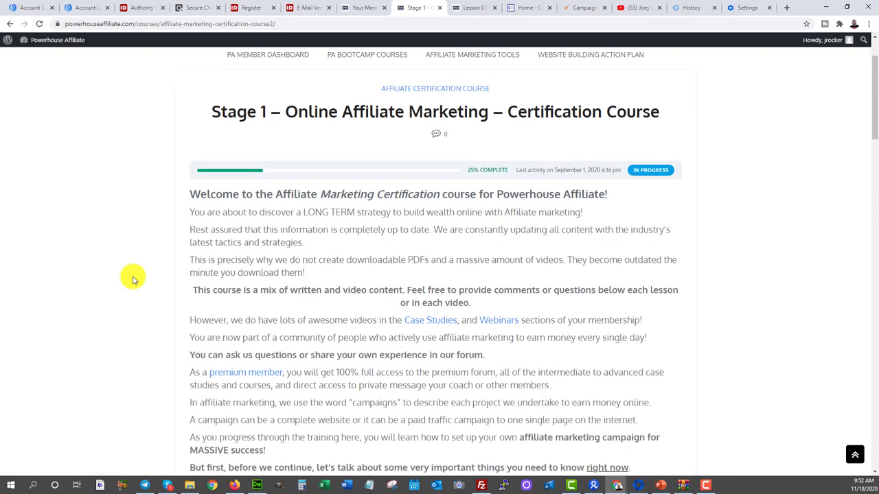
{"action": "scroll", "scroll_direction": "down", "scroll_amount": 3}
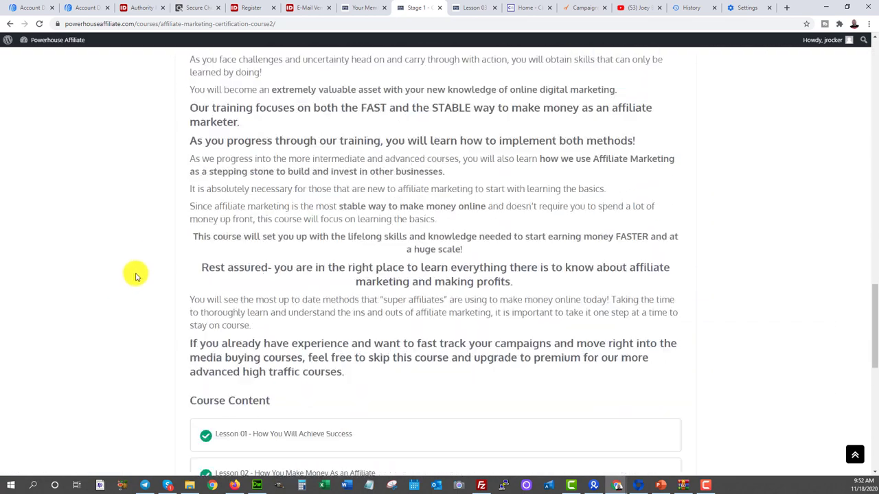
{"action": "scroll", "scroll_direction": "down", "scroll_amount": 3}
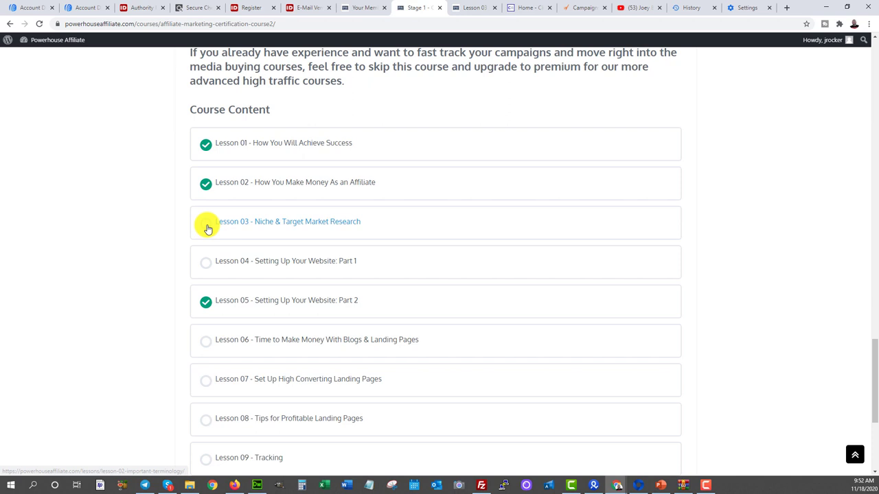
{"action": "mouse_move", "coordinate": [295, 227]}
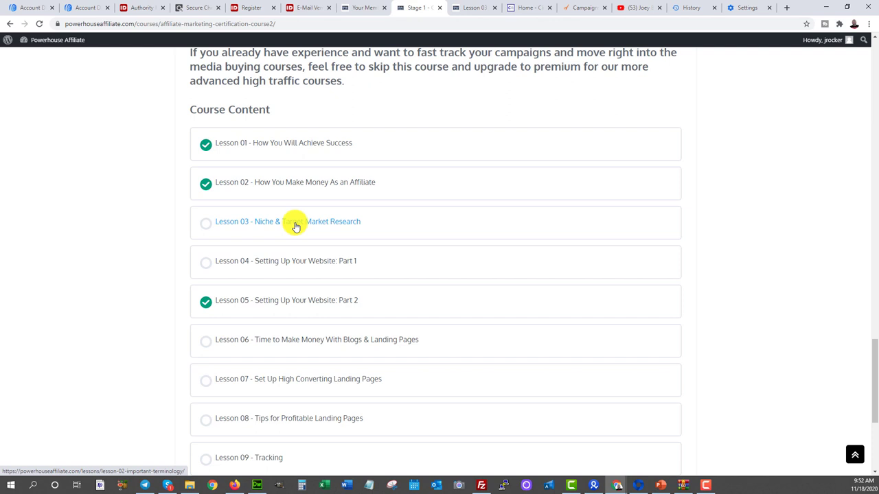
{"action": "left_click", "coordinate": [288, 221]}
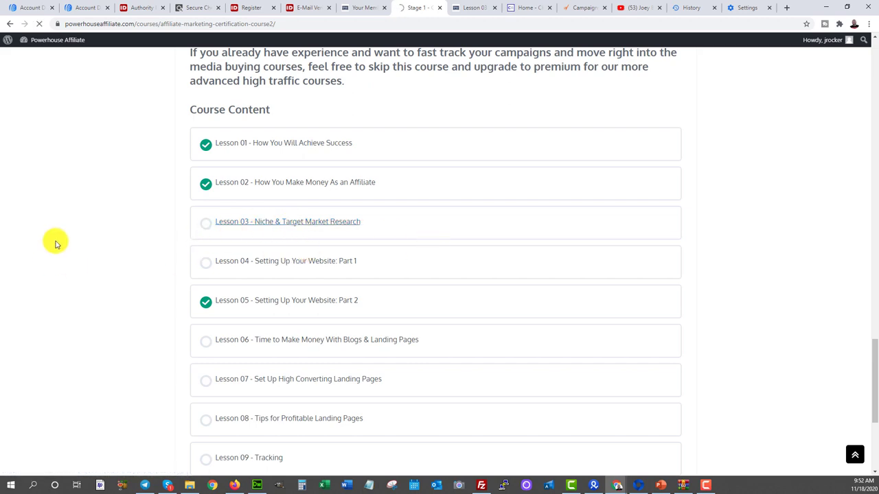
Look through the niche-selection lesson's webinar and notes, then move to the Google tab.
{"action": "left_click", "coordinate": [287, 221]}
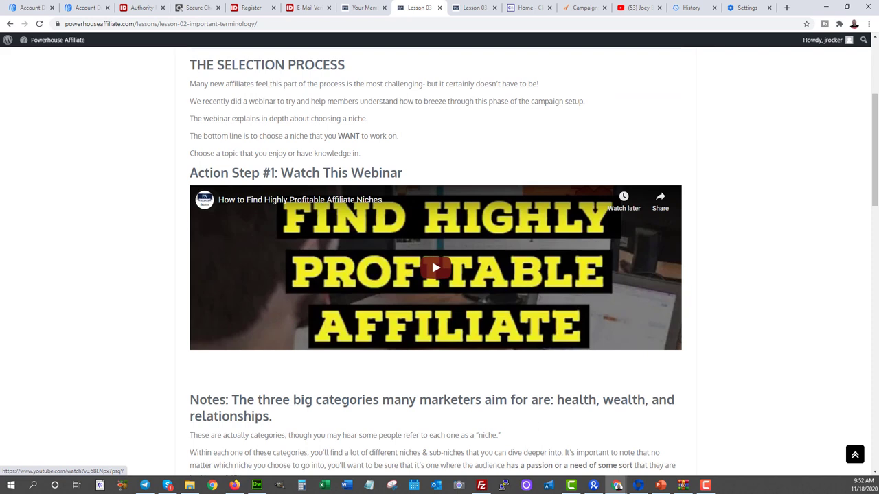
{"action": "scroll", "scroll_direction": "down", "scroll_amount": 3}
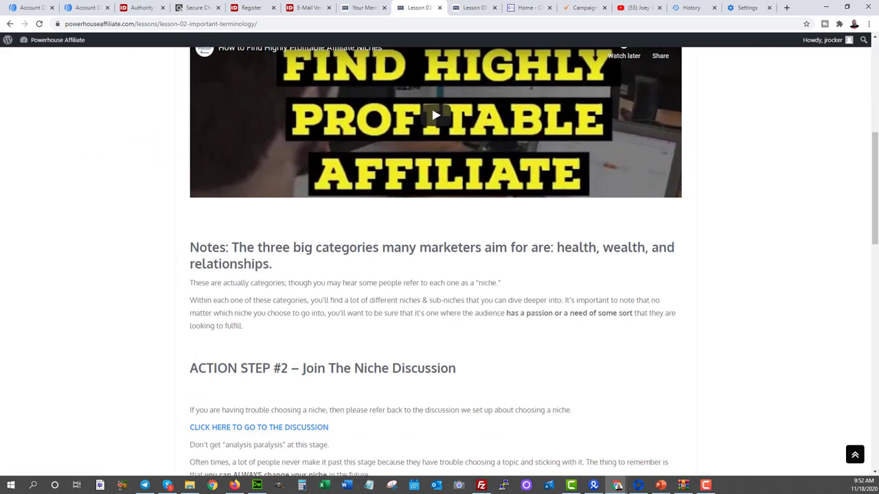
{"action": "mouse_move", "coordinate": [94, 257]}
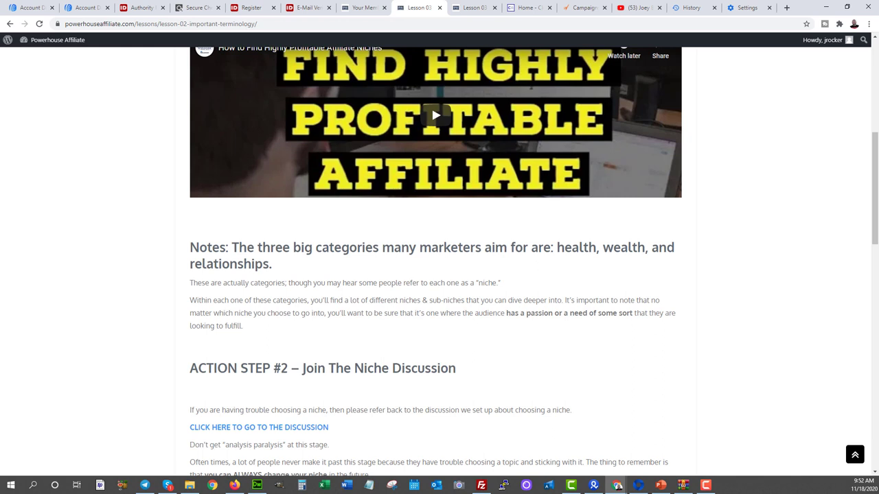
{"action": "left_click", "coordinate": [29, 8]}
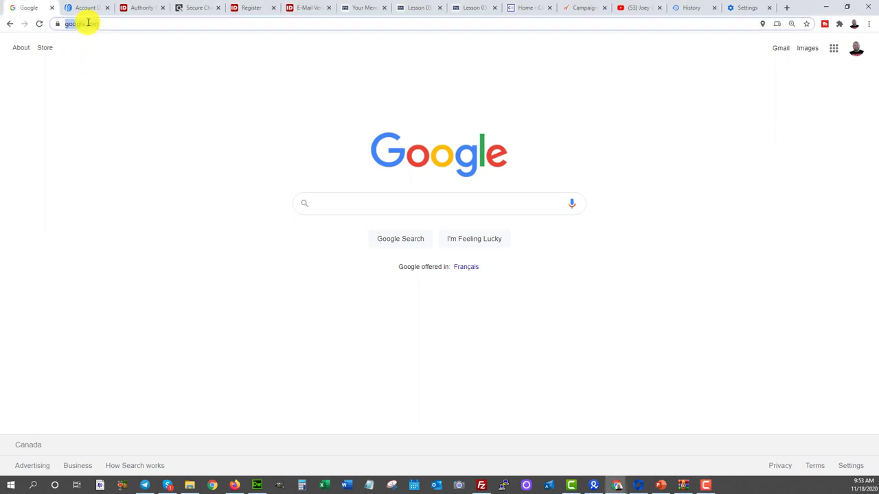
View AWeber's pricing, highlight the free plan's 500 subscriber limit, then go to Sign in.
{"action": "type", "text": "dayjobhac"}
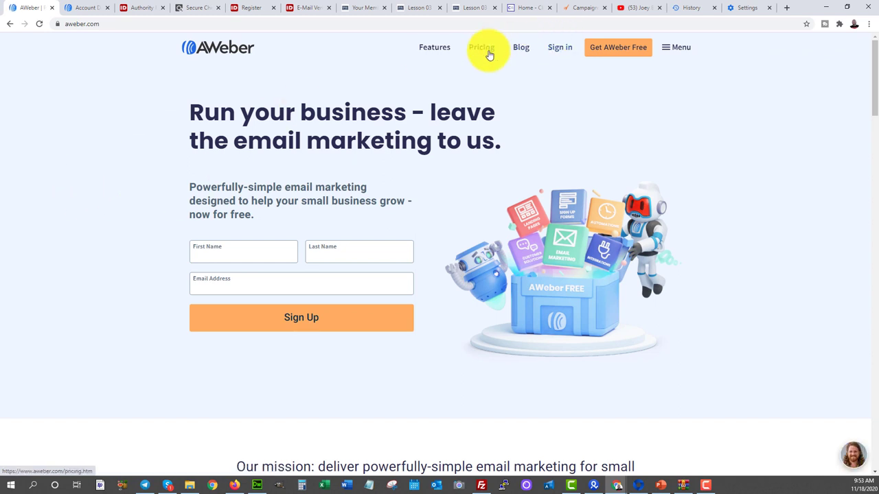
{"action": "left_click", "coordinate": [481, 47]}
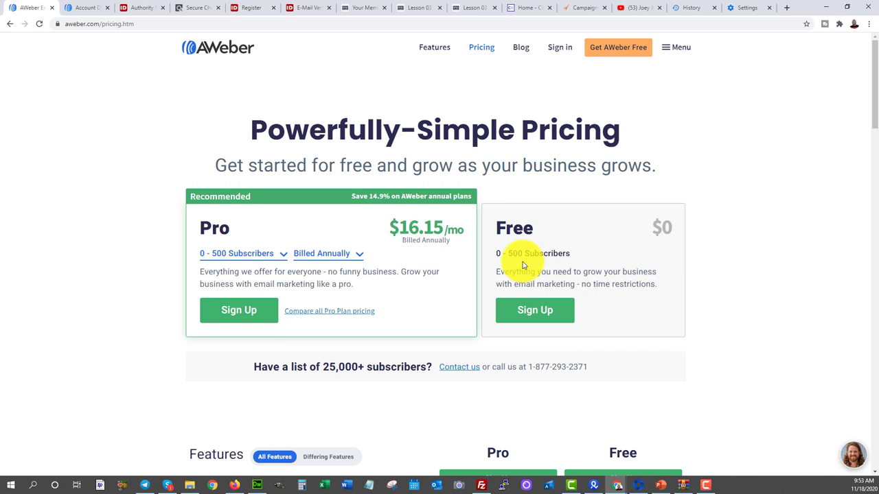
{"action": "double_click", "coordinate": [539, 253]}
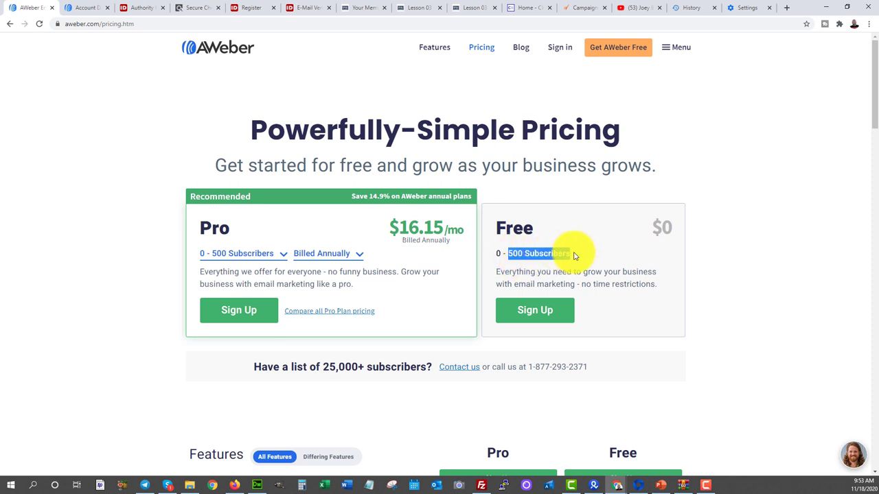
{"action": "mouse_move", "coordinate": [539, 252]}
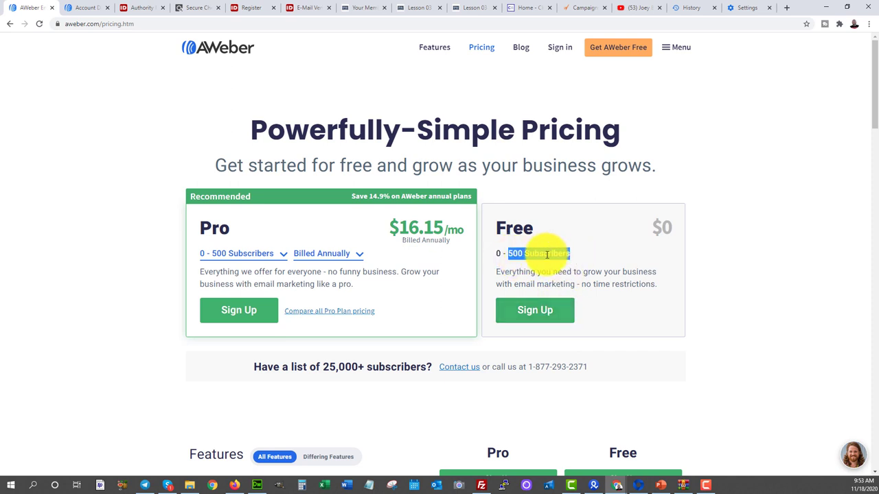
{"action": "mouse_move", "coordinate": [157, 233]}
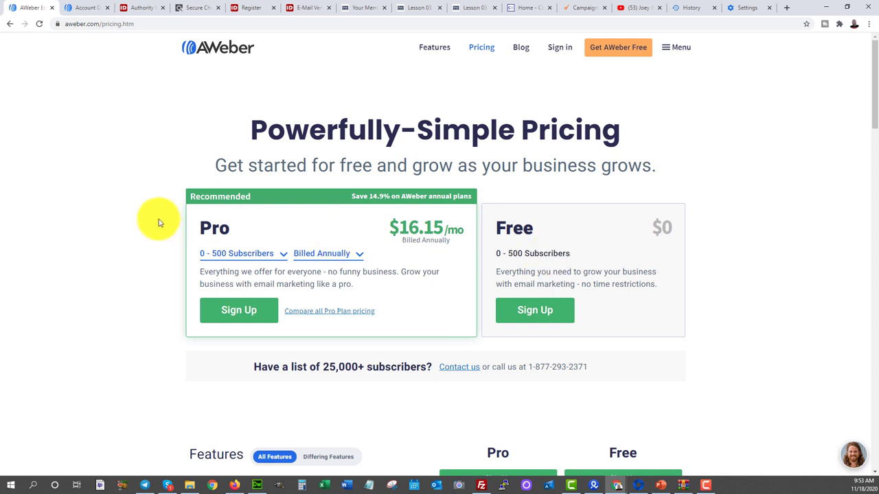
{"action": "mouse_move", "coordinate": [506, 38]}
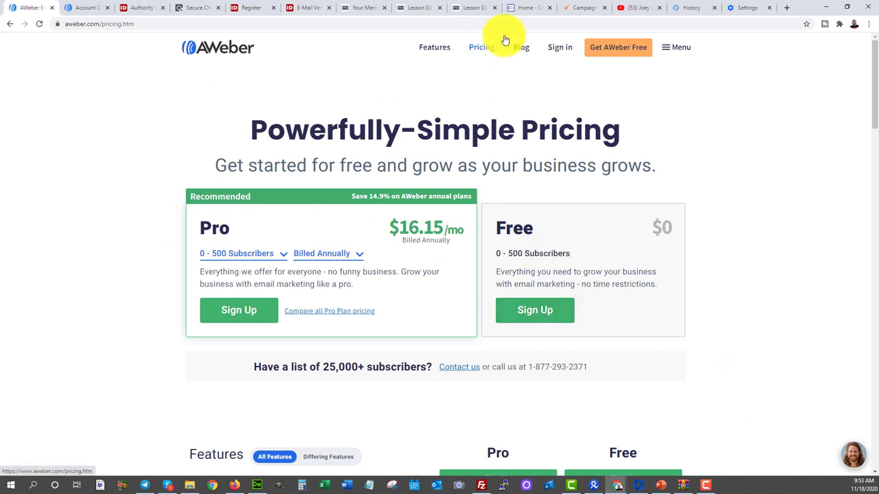
{"action": "left_click", "coordinate": [561, 47]}
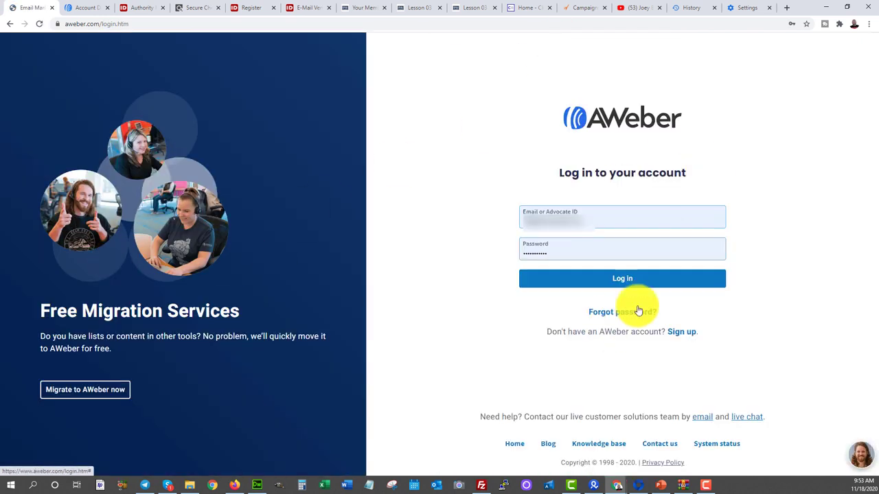
Log in to AWeber and bring up the Lists page showing the active Instant Pain relief list.
{"action": "left_click", "coordinate": [622, 278]}
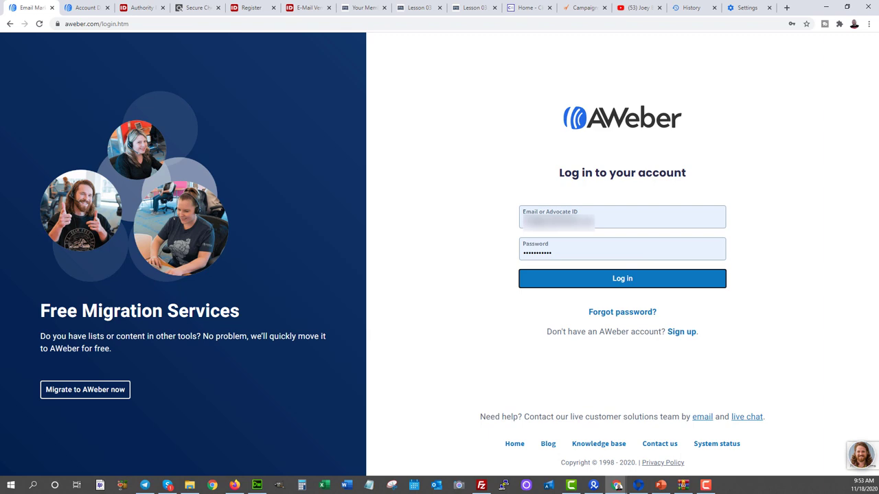
{"action": "left_click", "coordinate": [622, 277]}
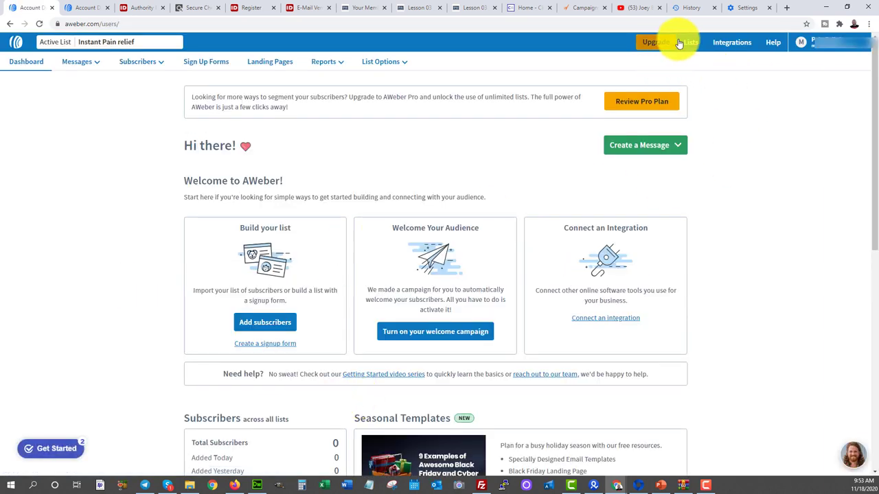
{"action": "left_click", "coordinate": [698, 41]}
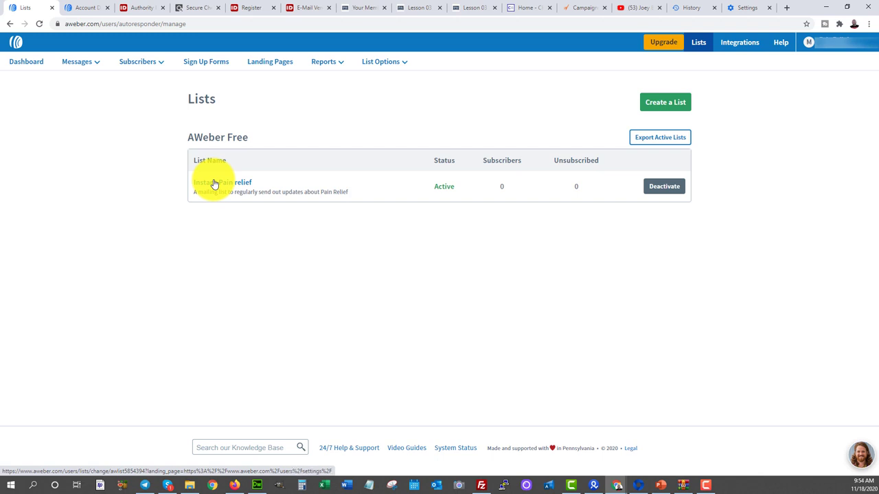
{"action": "mouse_move", "coordinate": [130, 158]}
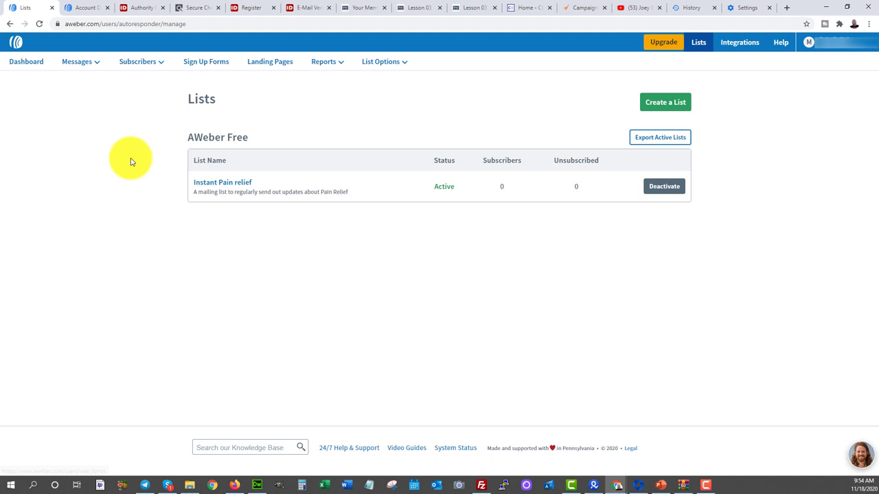
{"action": "mouse_move", "coordinate": [140, 162]}
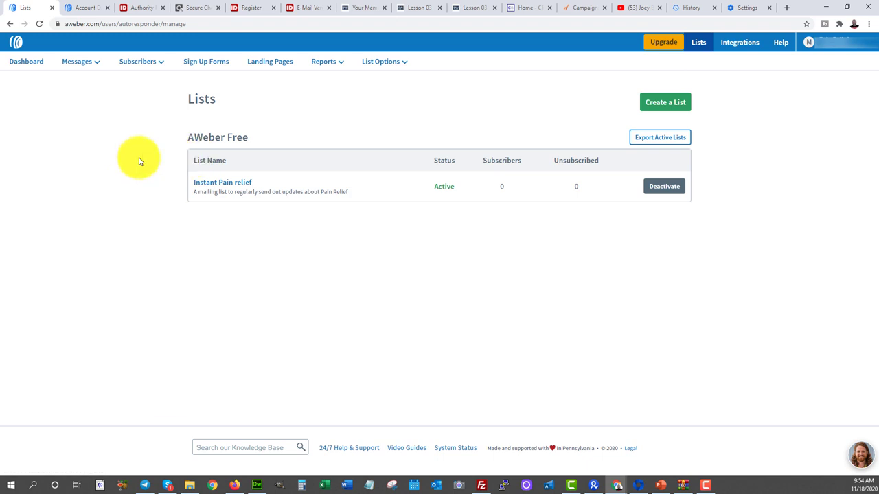
{"action": "mouse_move", "coordinate": [184, 115]}
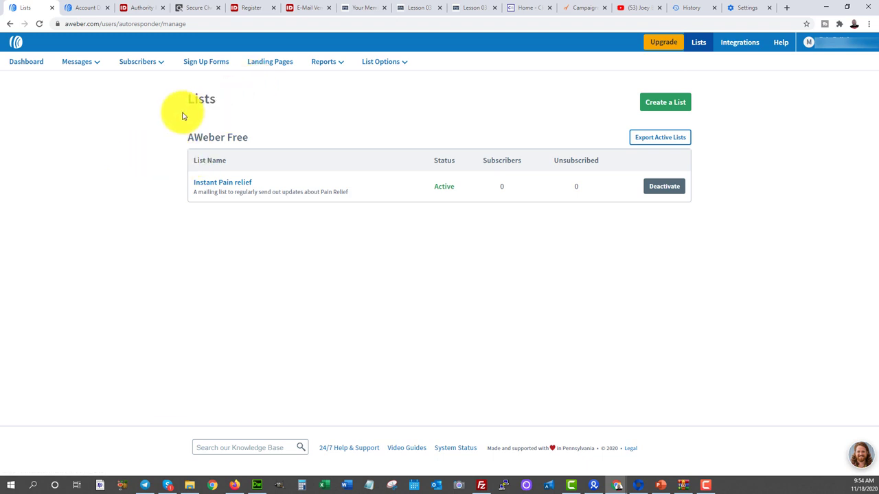
Review the Instant Pain relief list on the Lists page before moving to IDPLR.
{"action": "left_click", "coordinate": [77, 60]}
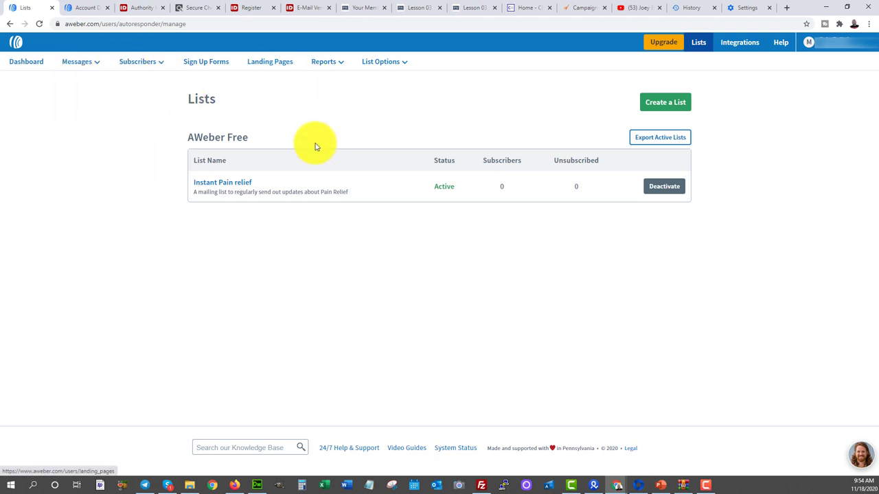
{"action": "mouse_move", "coordinate": [316, 113]}
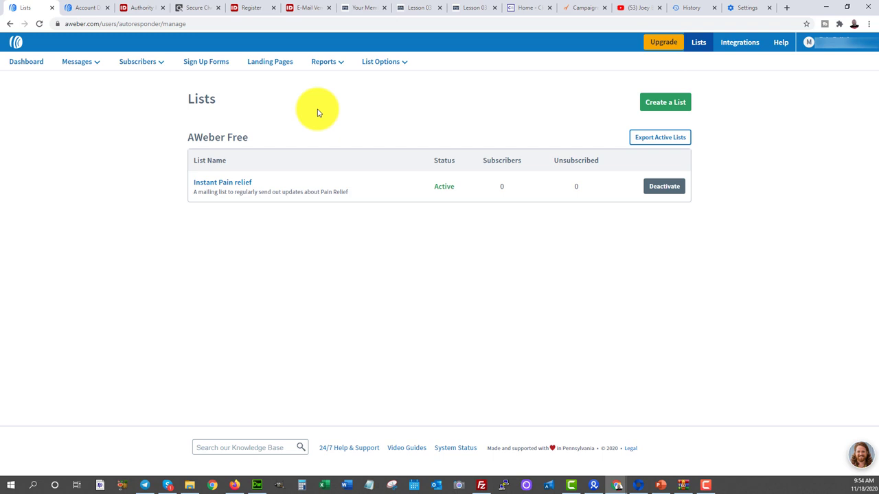
{"action": "mouse_move", "coordinate": [230, 138]}
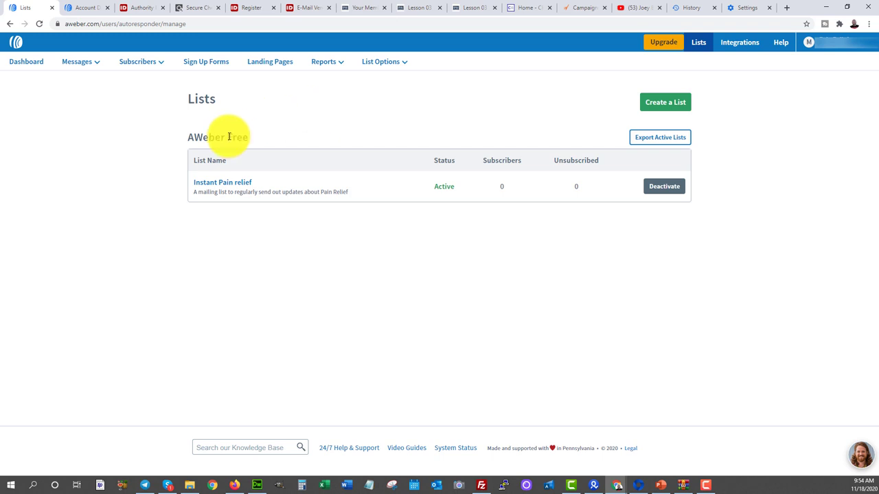
{"action": "mouse_move", "coordinate": [129, 137]}
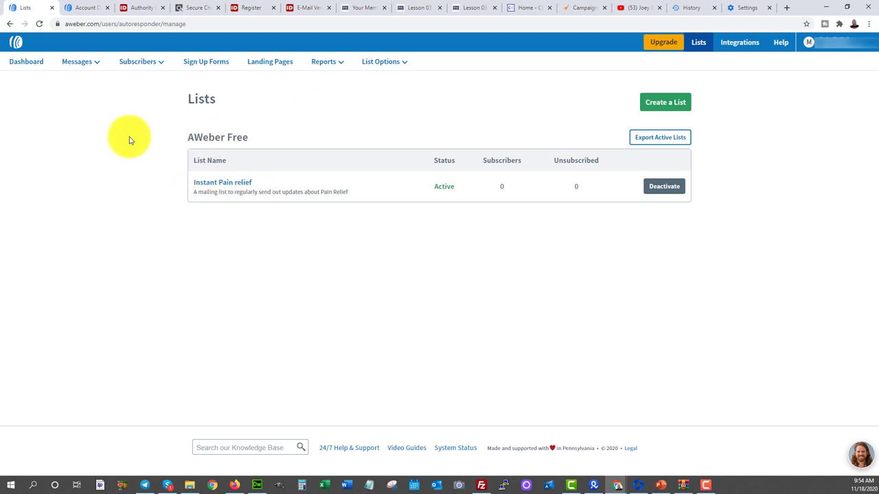
{"action": "mouse_move", "coordinate": [154, 187]}
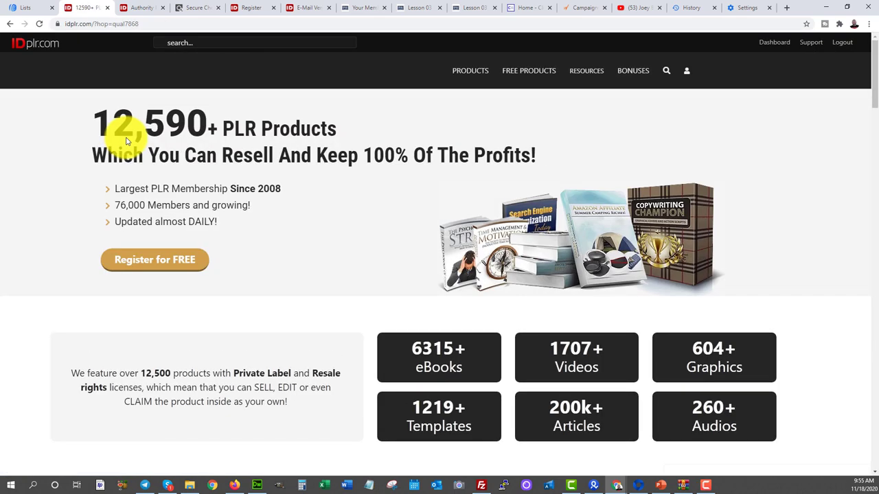
{"action": "mouse_move", "coordinate": [239, 130]}
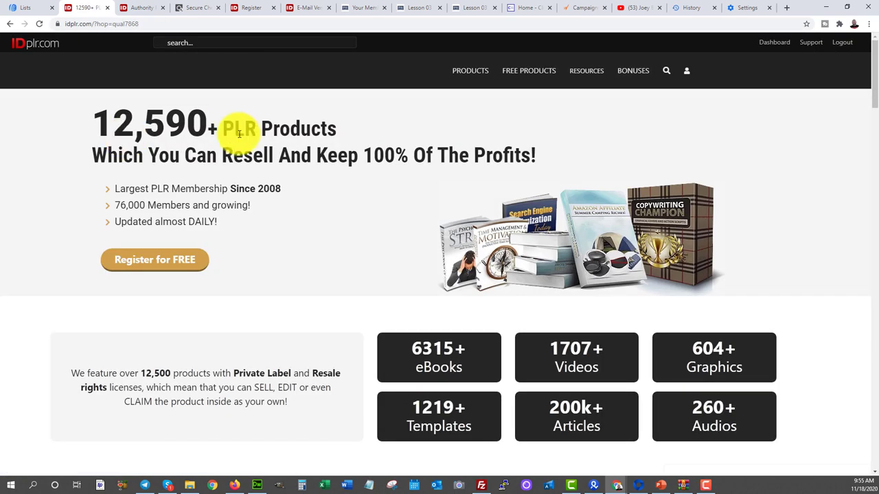
{"action": "mouse_move", "coordinate": [150, 266]}
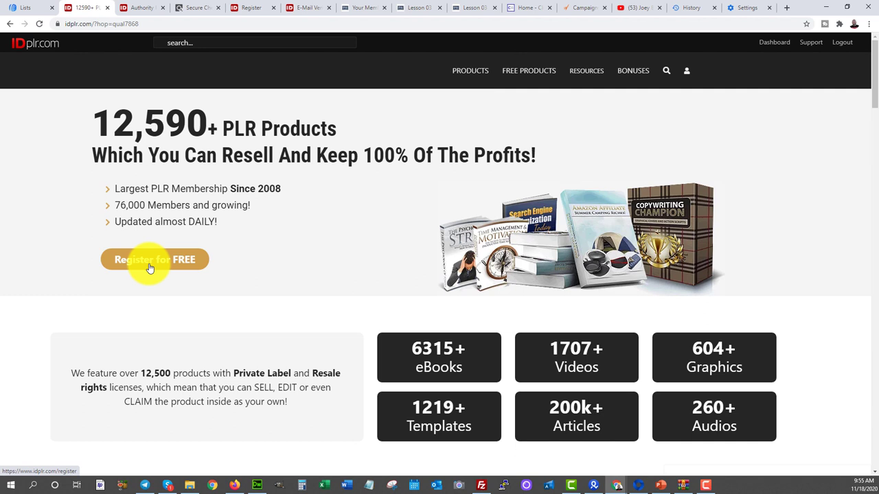
{"action": "mouse_move", "coordinate": [99, 157]}
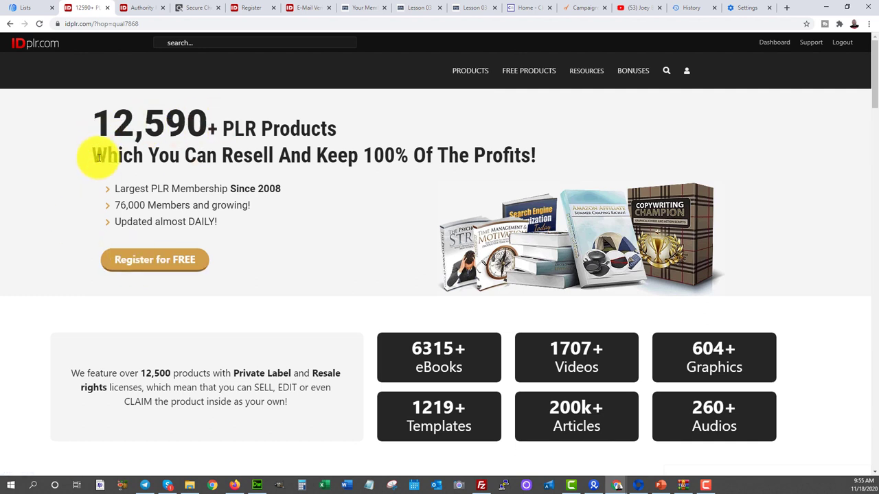
{"action": "mouse_move", "coordinate": [333, 226]}
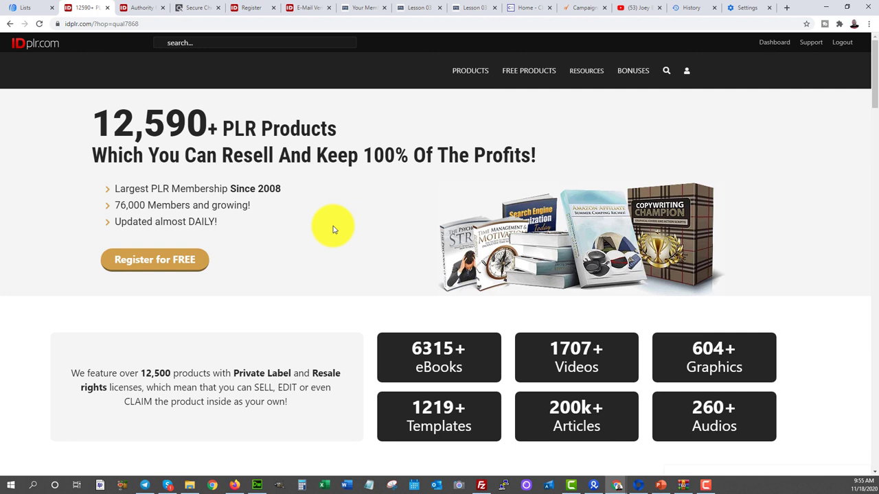
{"action": "mouse_move", "coordinate": [529, 71]}
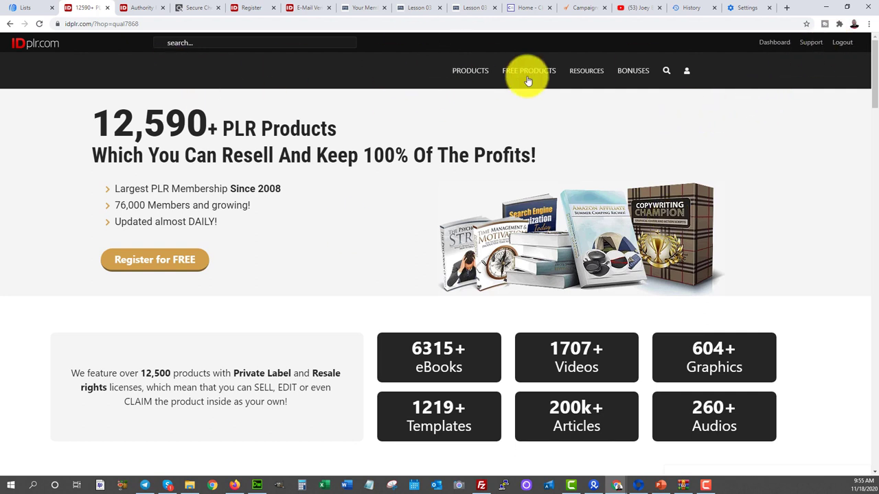
{"action": "left_click", "coordinate": [774, 41]}
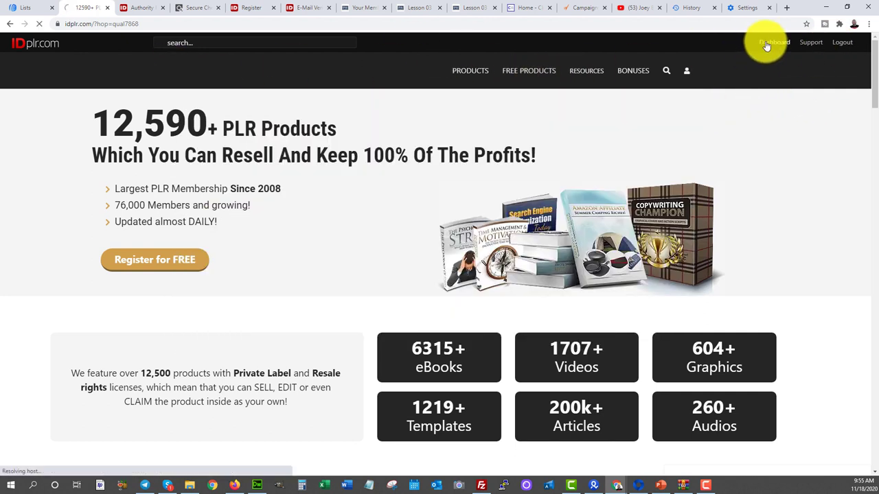
Search IDPLR products for 'pain', returning 250 results.
{"action": "left_click", "coordinate": [774, 41]}
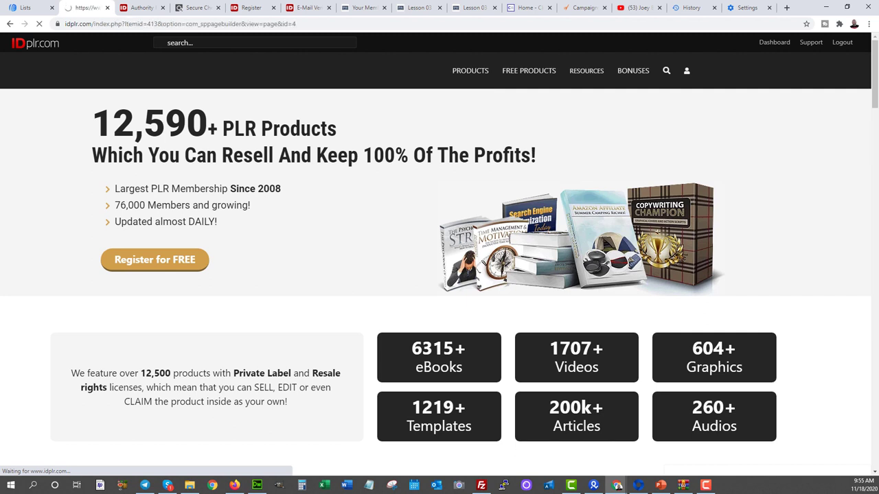
{"action": "left_click", "coordinate": [774, 41]}
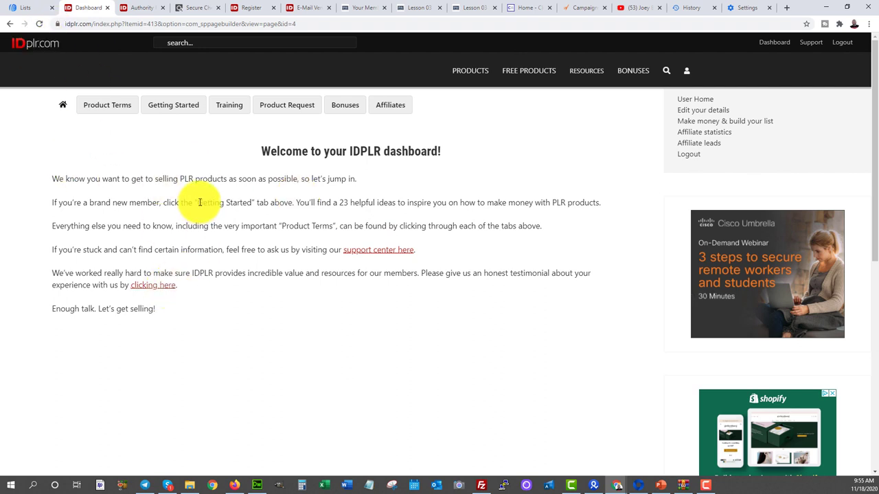
{"action": "mouse_move", "coordinate": [198, 181]}
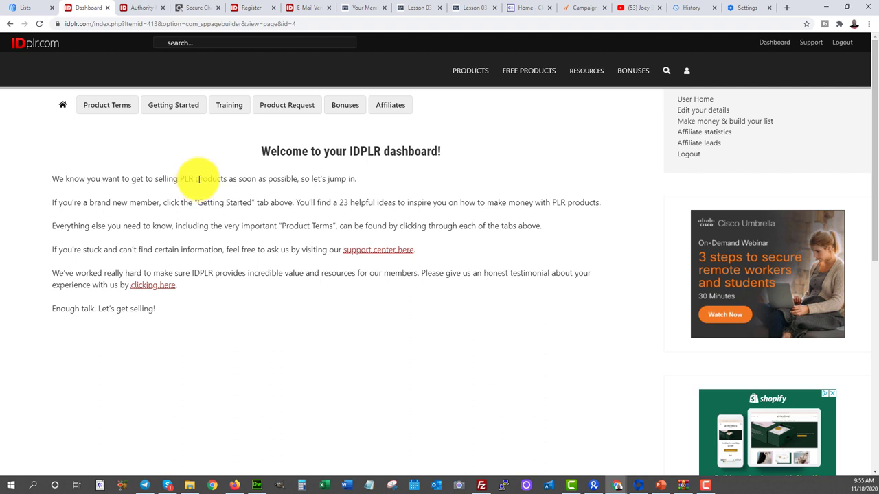
{"action": "mouse_move", "coordinate": [102, 176]}
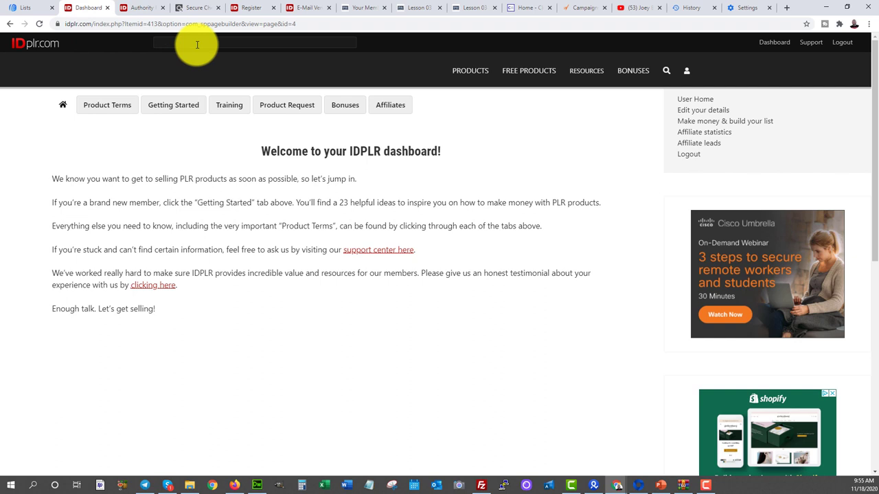
{"action": "type", "text": "pain"}
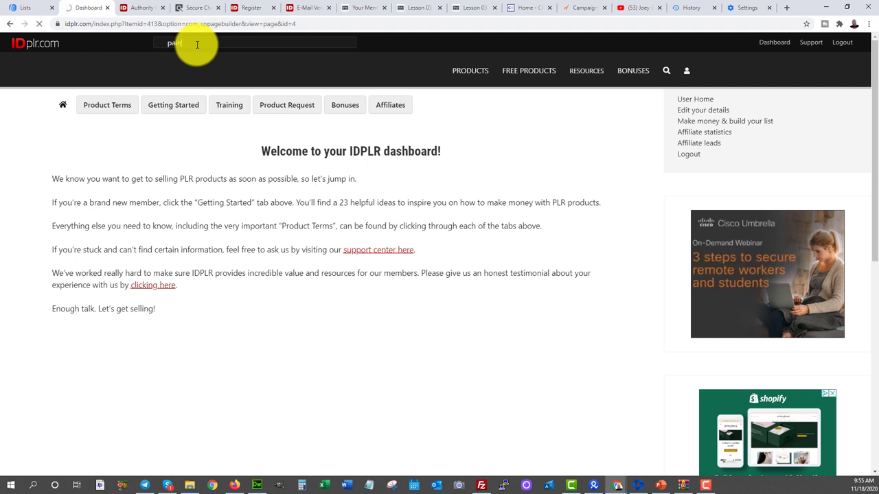
{"action": "key", "text": "Return"}
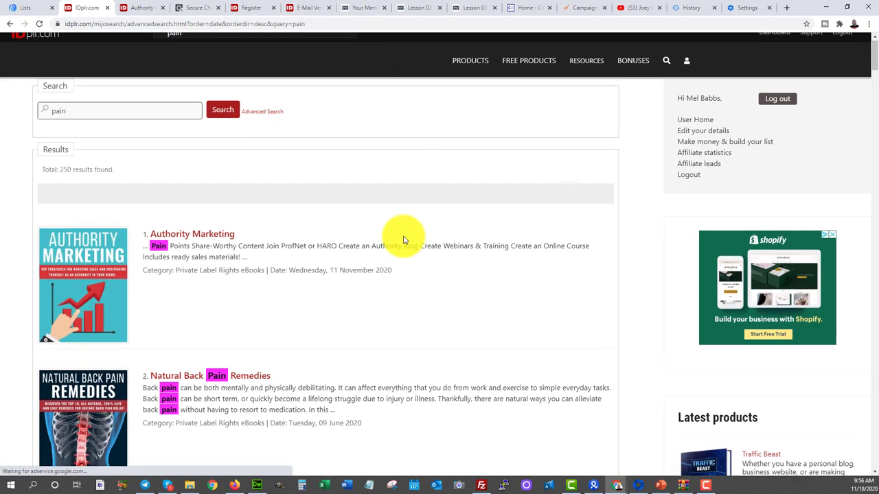
Browse the results and select the Natural Back Pain Remedies product.
{"action": "scroll", "scroll_direction": "down", "scroll_amount": 3}
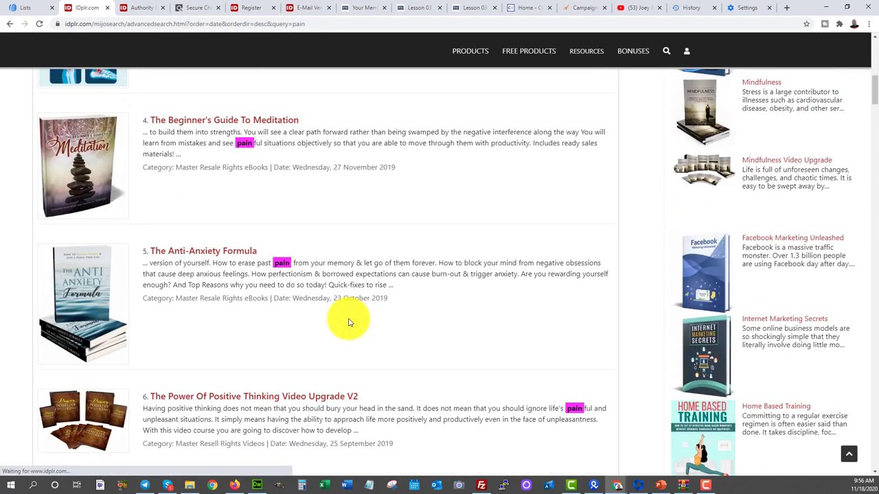
{"action": "scroll", "scroll_direction": "up", "scroll_amount": 3}
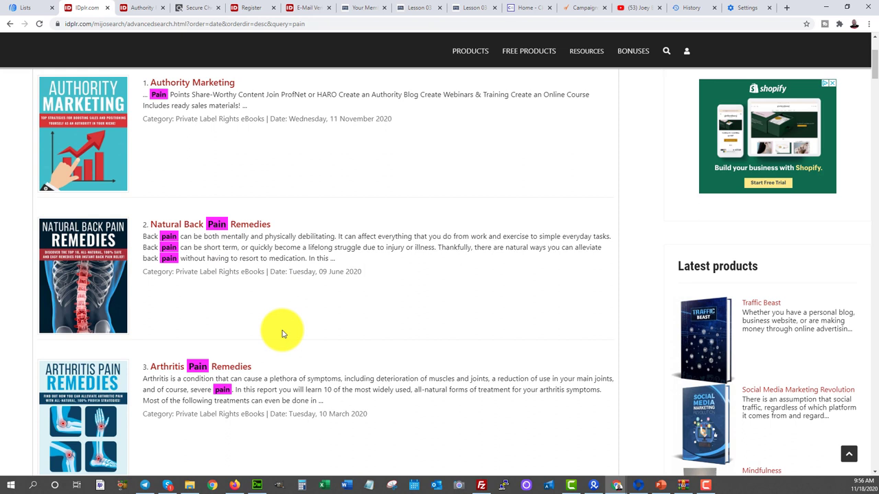
{"action": "mouse_move", "coordinate": [77, 247]}
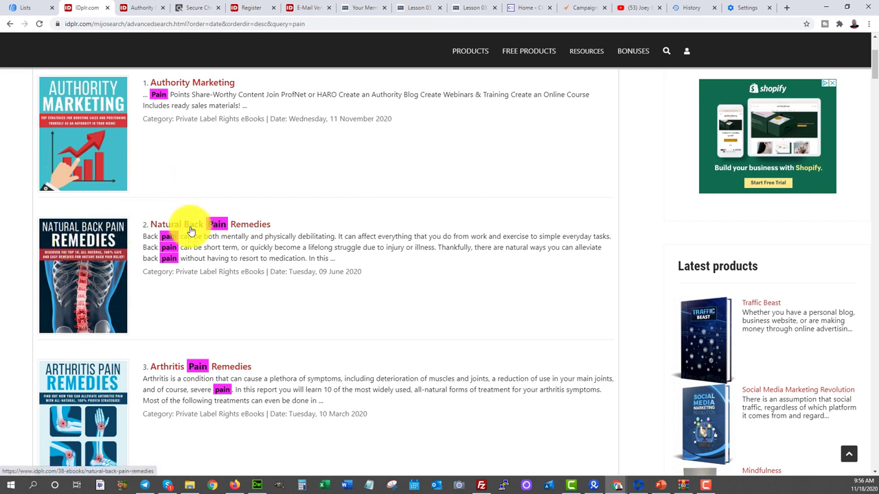
{"action": "left_click", "coordinate": [192, 224]}
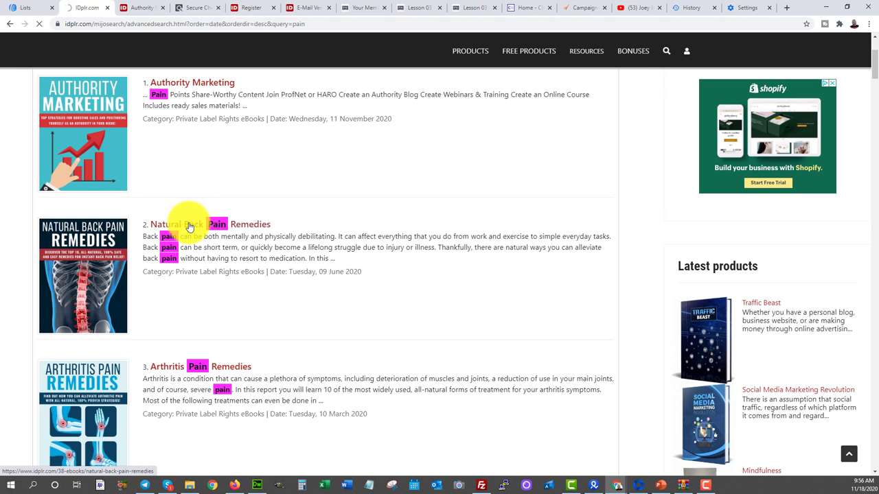
{"action": "left_click", "coordinate": [192, 224]}
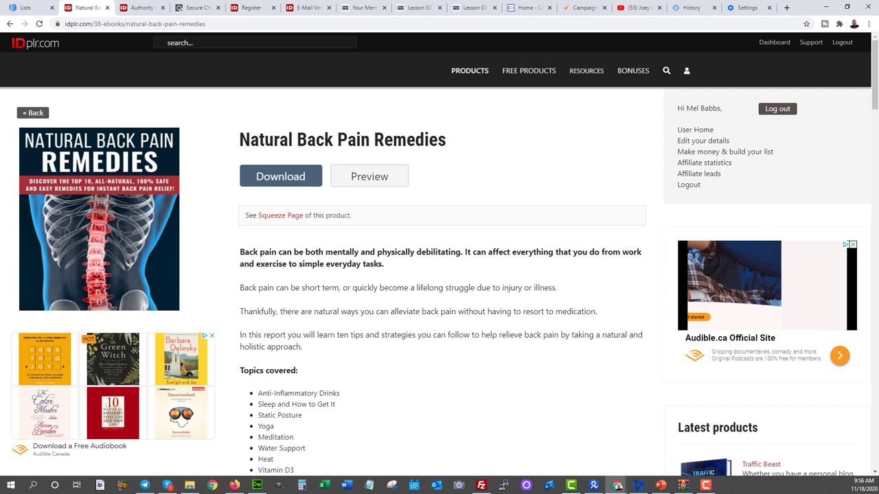
Download the Natural Back Pain Remedies zip and extract it with WinRAR.
{"action": "left_click", "coordinate": [280, 176]}
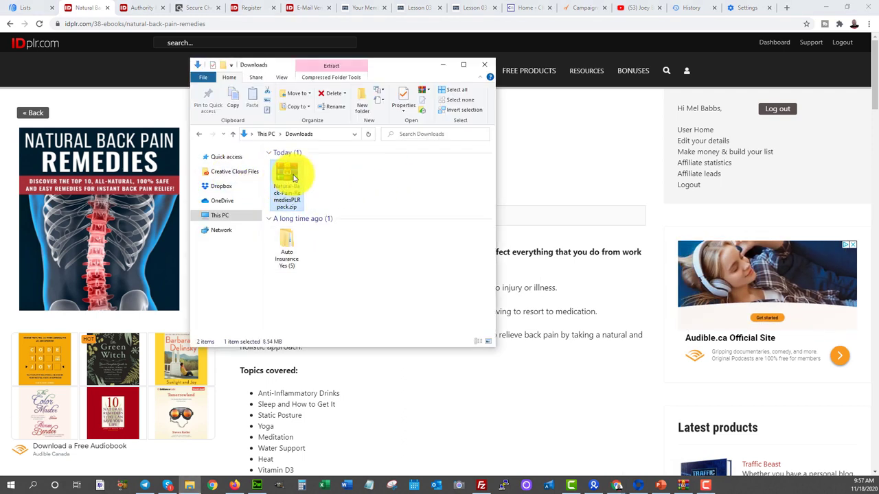
{"action": "double_click", "coordinate": [286, 172]}
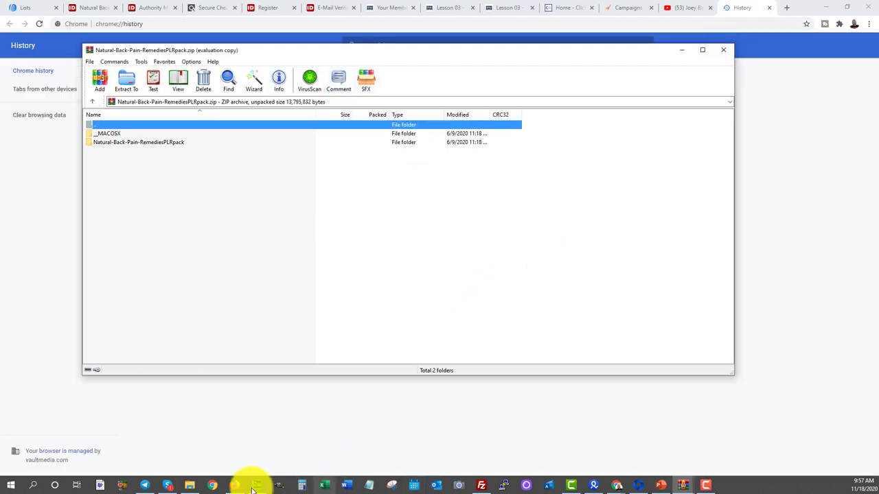
{"action": "left_click", "coordinate": [190, 486]}
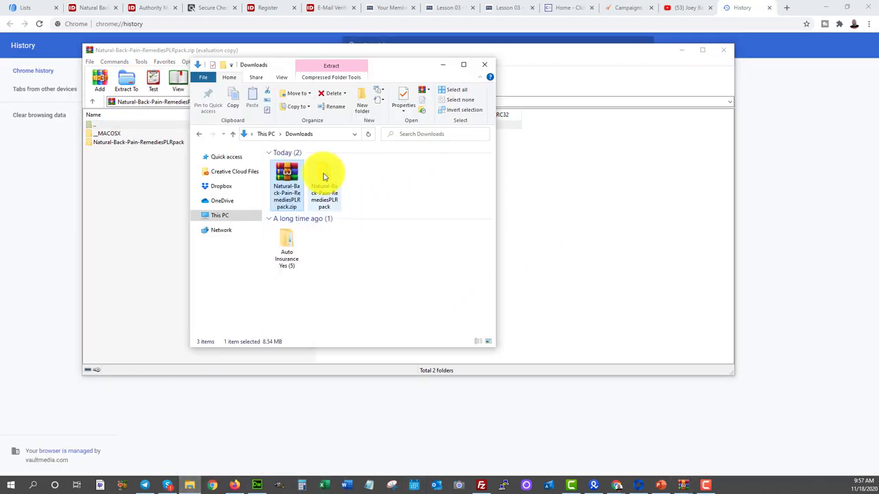
Navigate into the extracted pack folders down to the Report folder with the docx and pdf.
{"action": "double_click", "coordinate": [324, 185]}
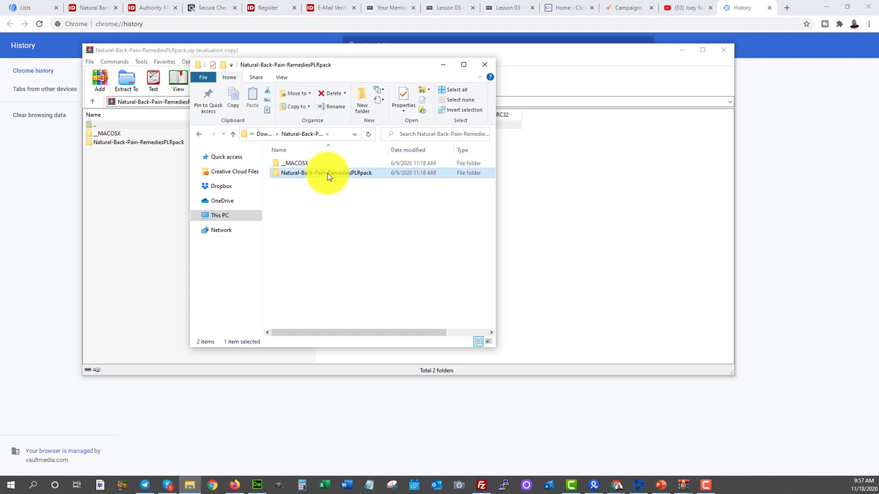
{"action": "double_click", "coordinate": [327, 173]}
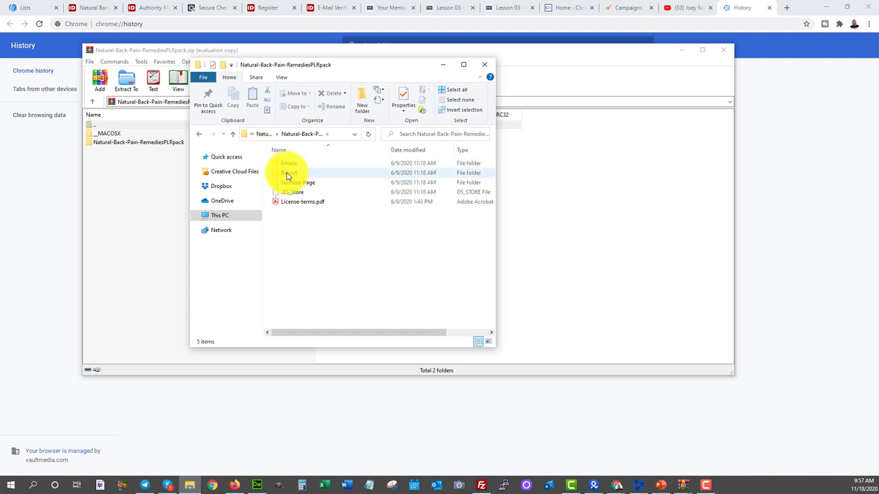
{"action": "double_click", "coordinate": [288, 162]}
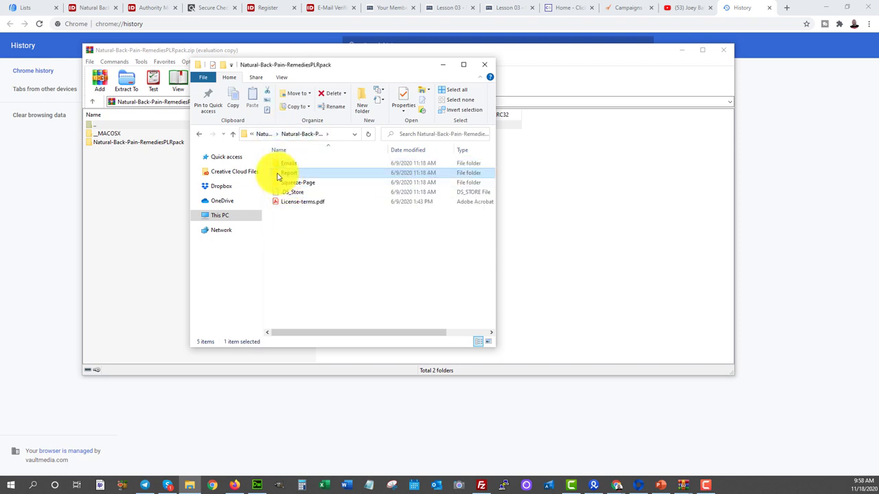
{"action": "double_click", "coordinate": [288, 173]}
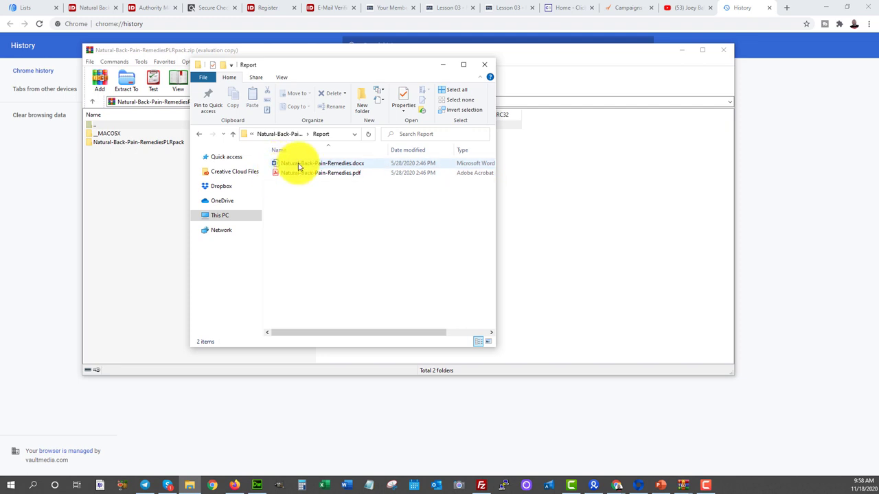
{"action": "mouse_move", "coordinate": [299, 164]}
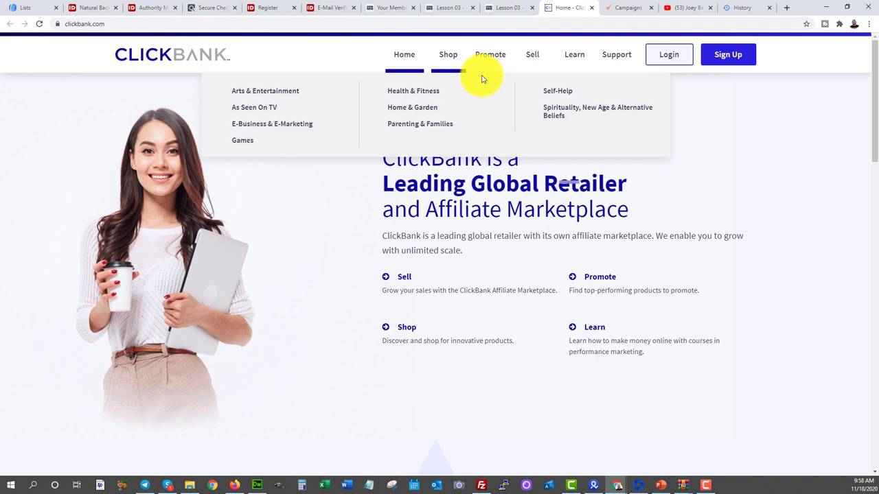
{"action": "mouse_move", "coordinate": [533, 55]}
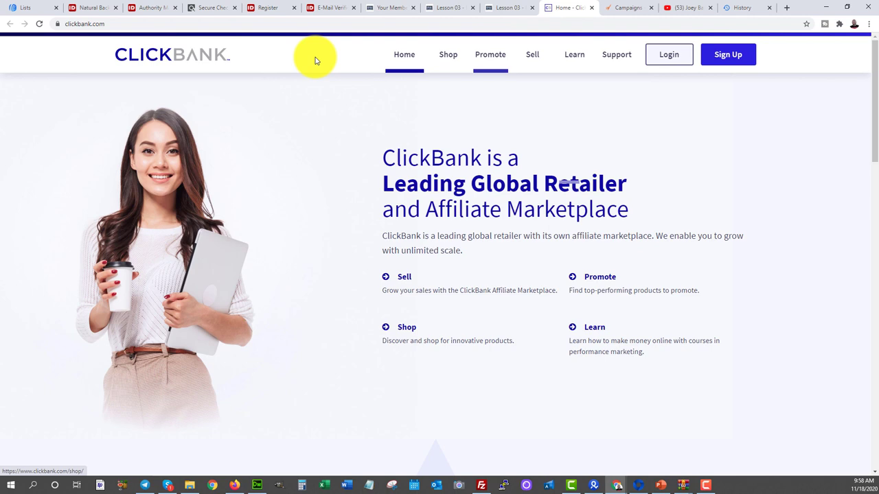
{"action": "mouse_move", "coordinate": [221, 307]}
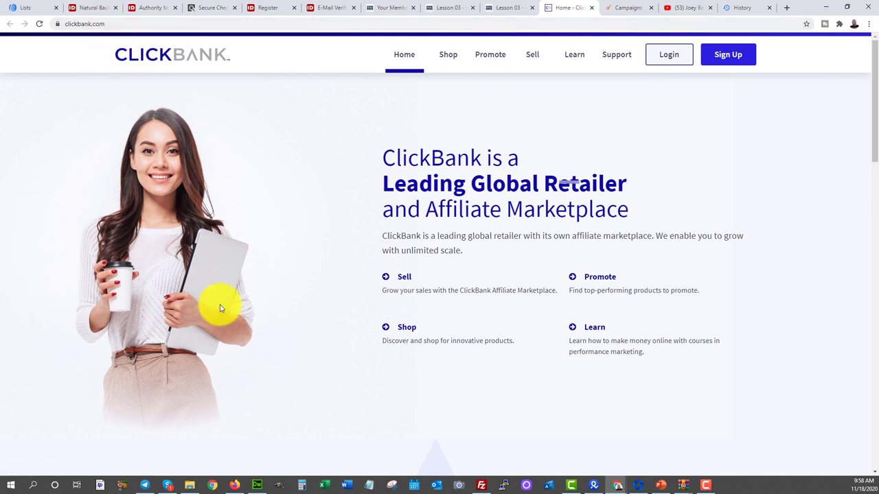
{"action": "mouse_move", "coordinate": [319, 248]}
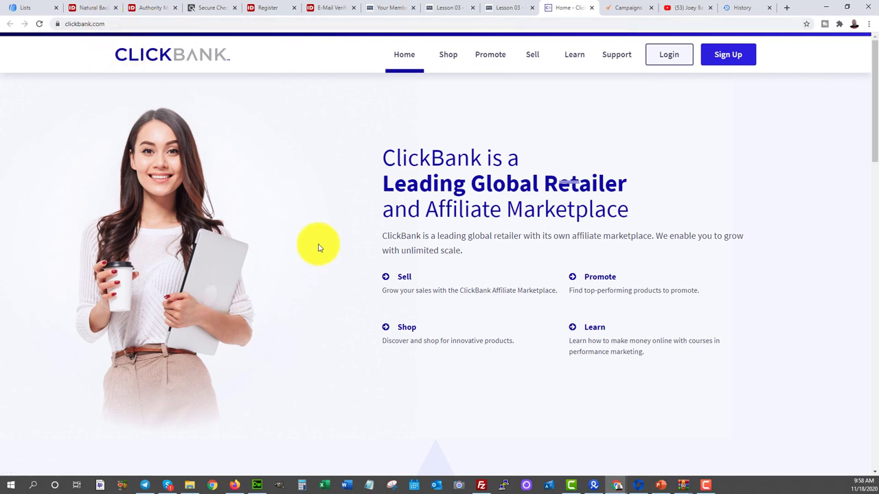
{"action": "mouse_move", "coordinate": [181, 217]}
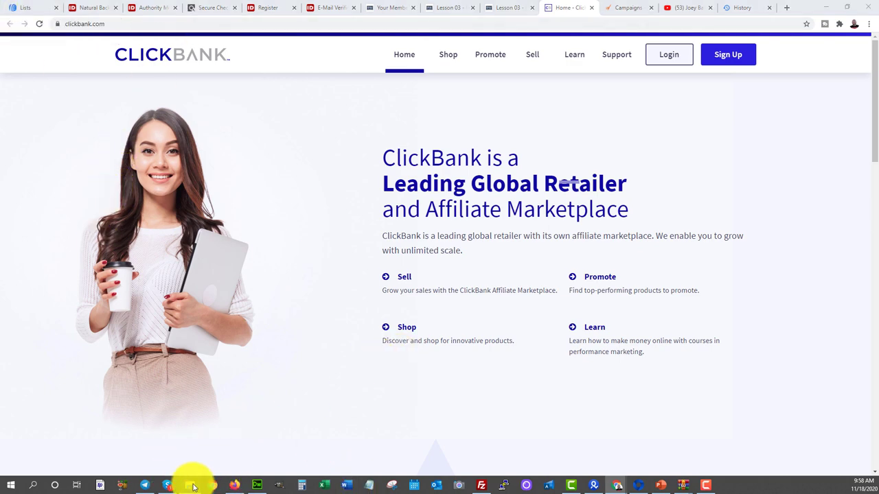
Browse the ClickBank homepage, then return to the AWeber Lists tab.
{"action": "left_click", "coordinate": [193, 486]}
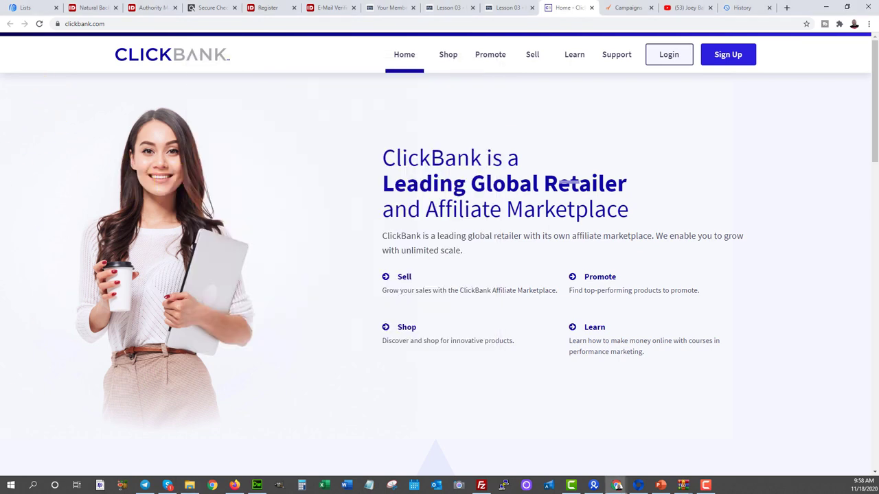
{"action": "left_click", "coordinate": [28, 9]}
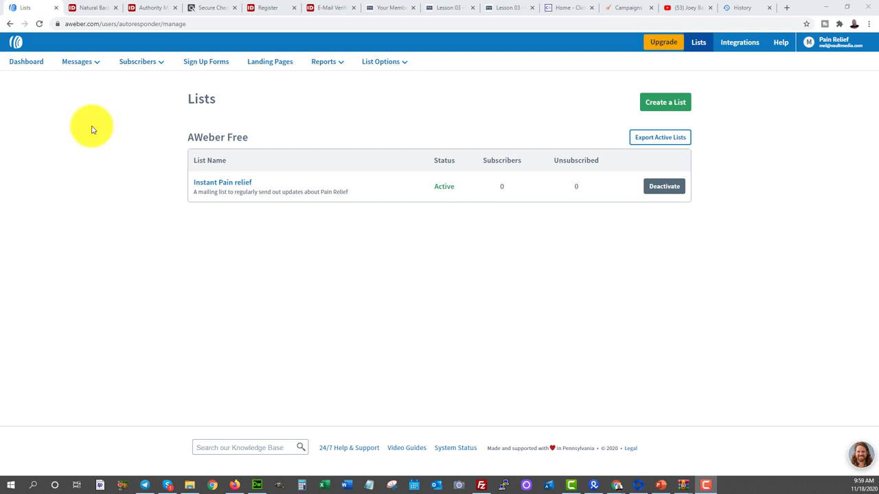
{"action": "mouse_move", "coordinate": [25, 60]}
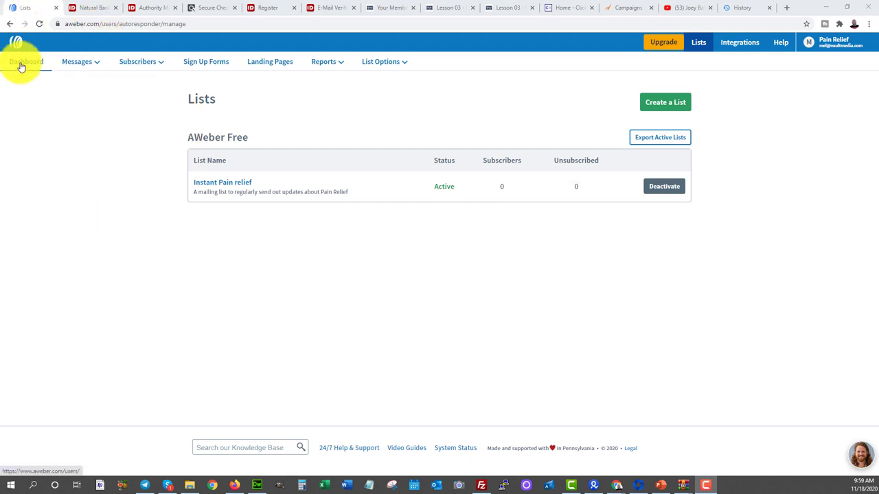
From the dashboard start the welcome campaign setup and select its 'Thanks for signing up!' message.
{"action": "left_click", "coordinate": [26, 61]}
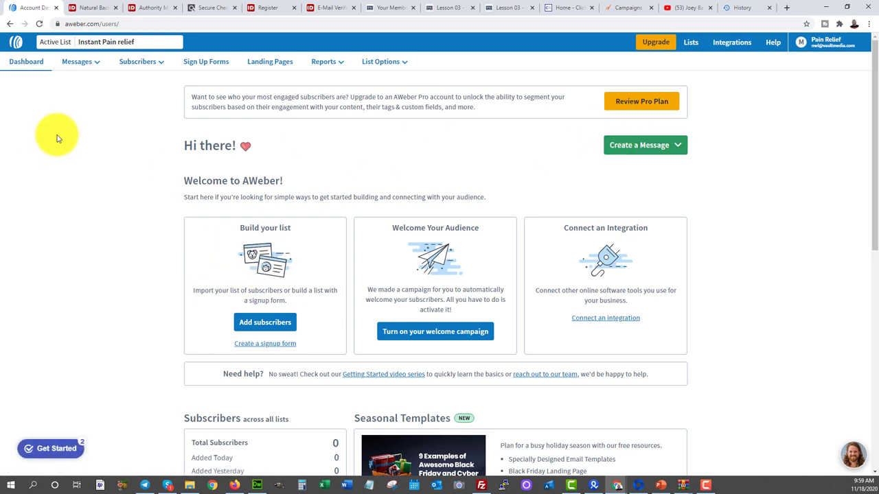
{"action": "mouse_move", "coordinate": [442, 209]}
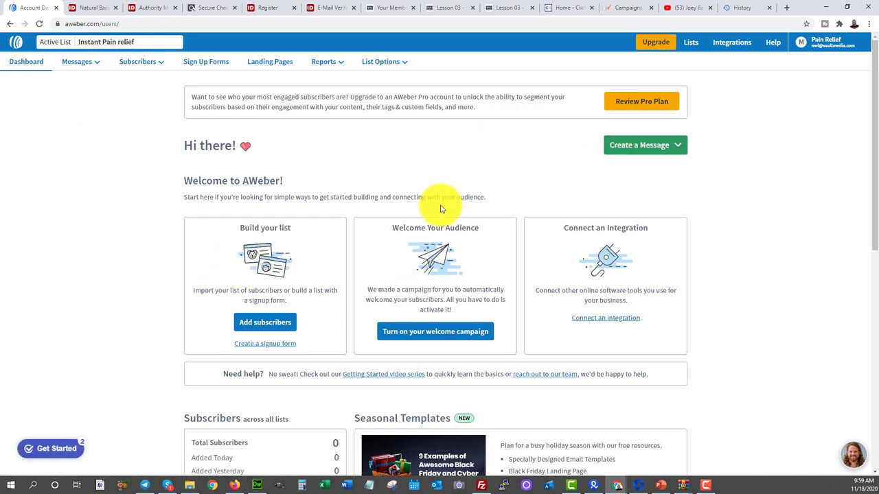
{"action": "mouse_move", "coordinate": [435, 331]}
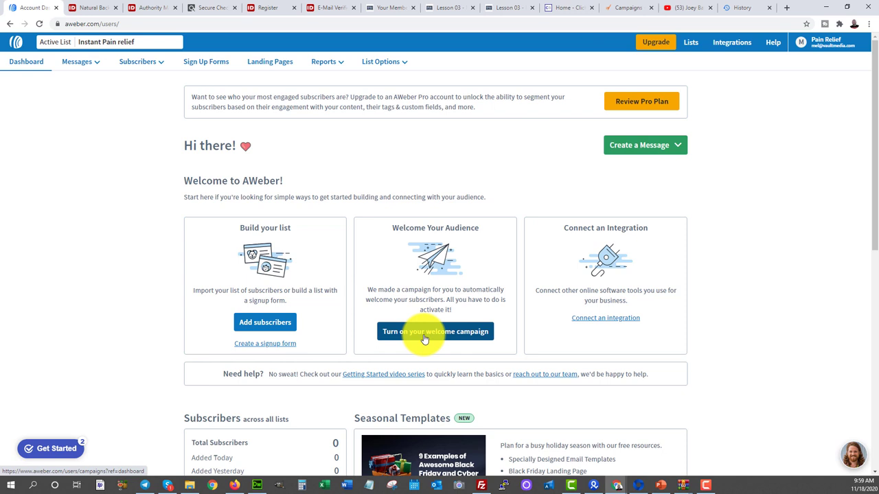
{"action": "left_click", "coordinate": [435, 331]}
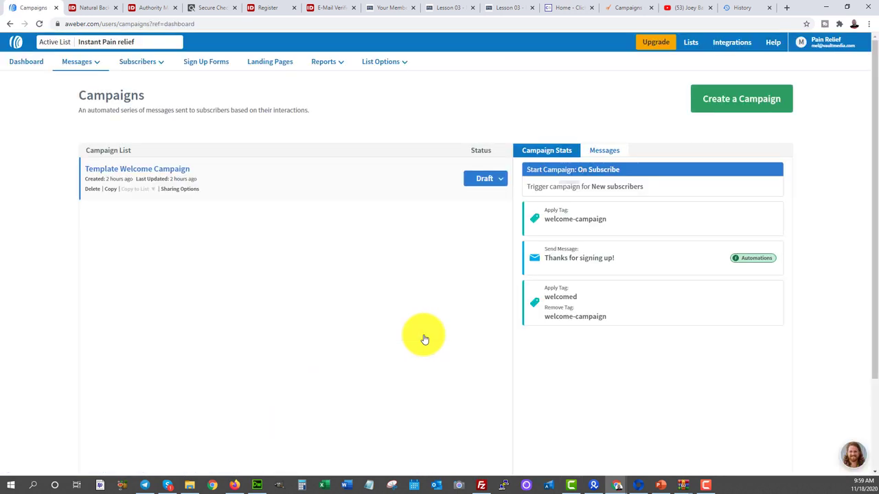
{"action": "mouse_move", "coordinate": [101, 349]}
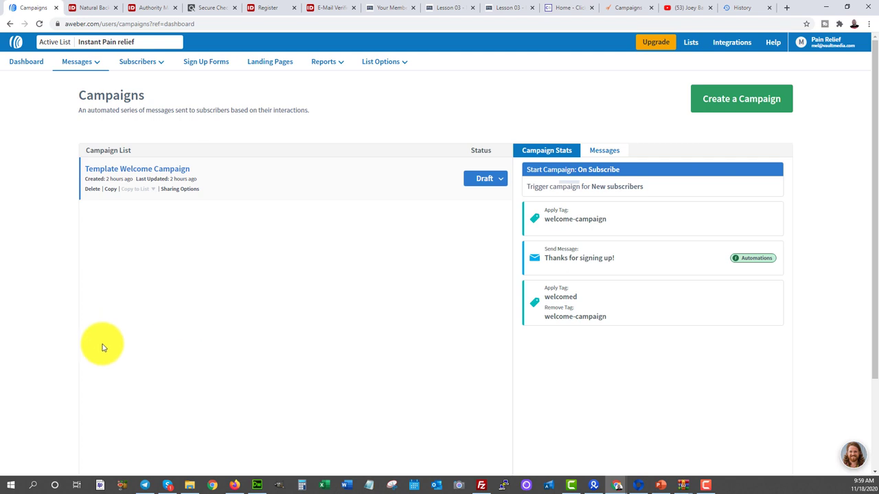
{"action": "mouse_move", "coordinate": [137, 169]}
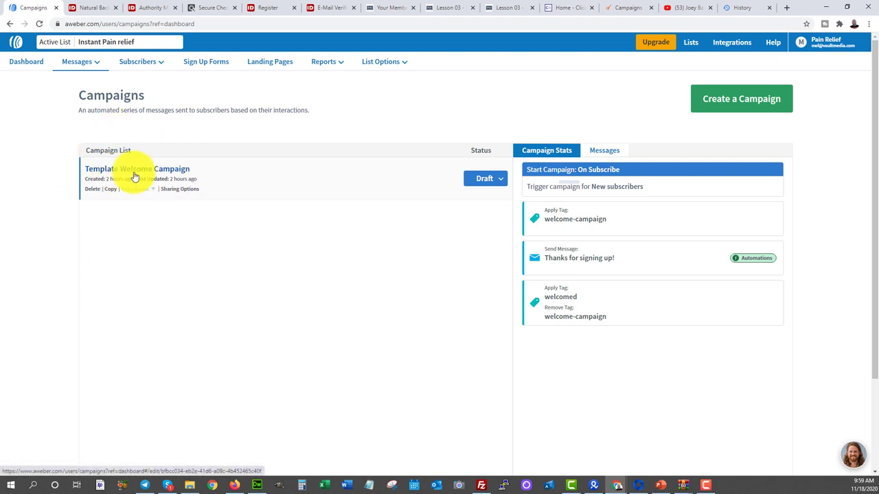
{"action": "mouse_move", "coordinate": [480, 250]}
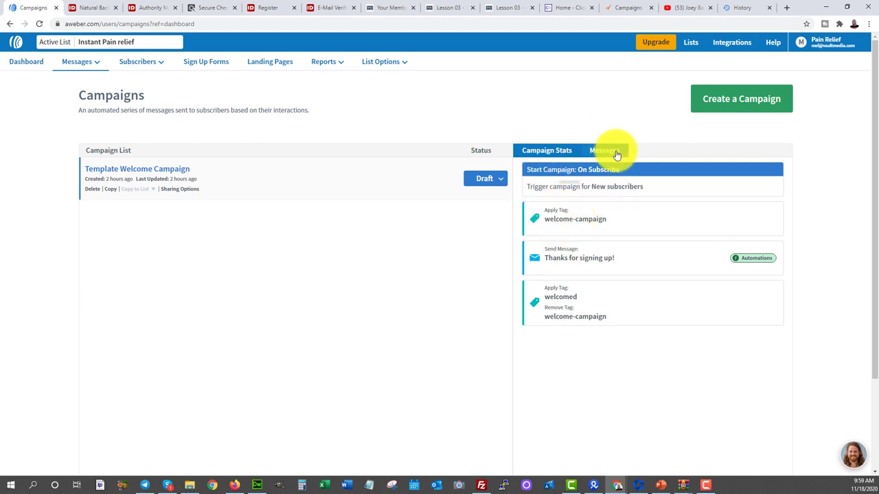
{"action": "left_click", "coordinate": [604, 150]}
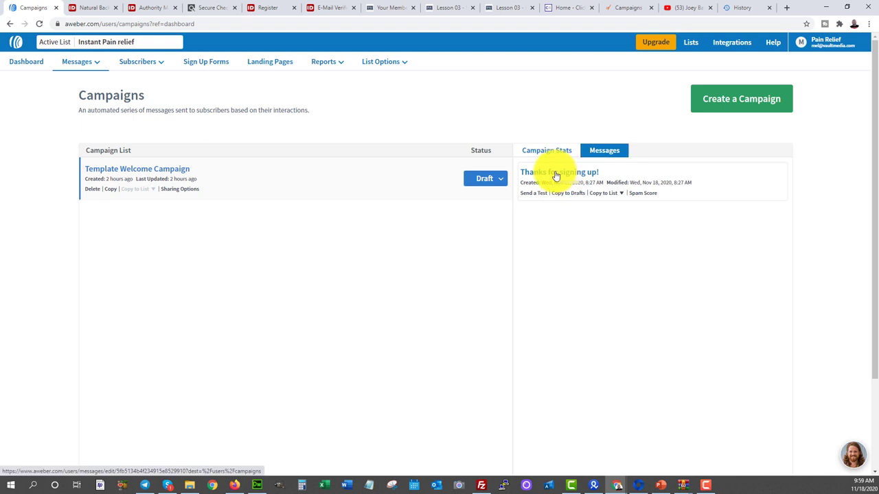
{"action": "left_click", "coordinate": [557, 171]}
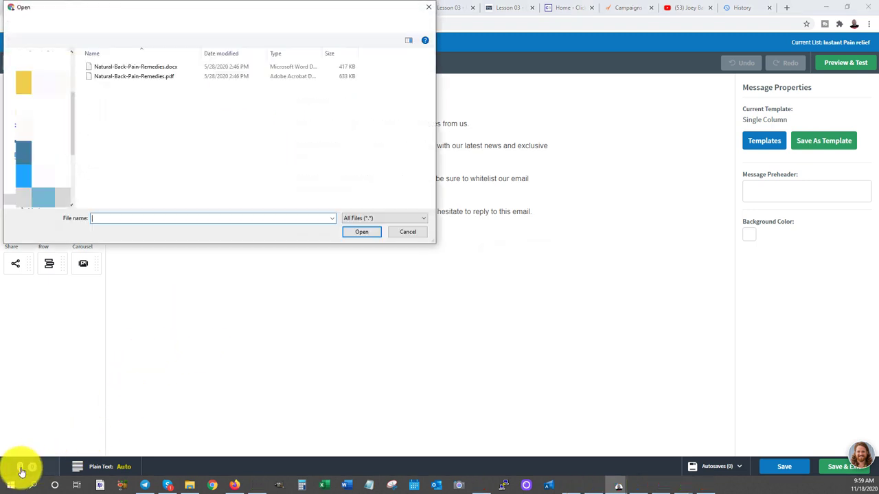
{"action": "left_click", "coordinate": [135, 77]}
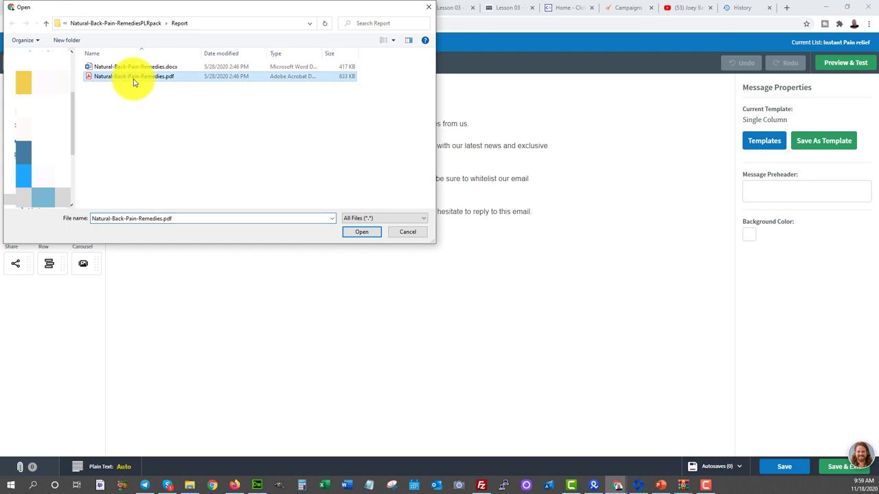
{"action": "left_click", "coordinate": [361, 230]}
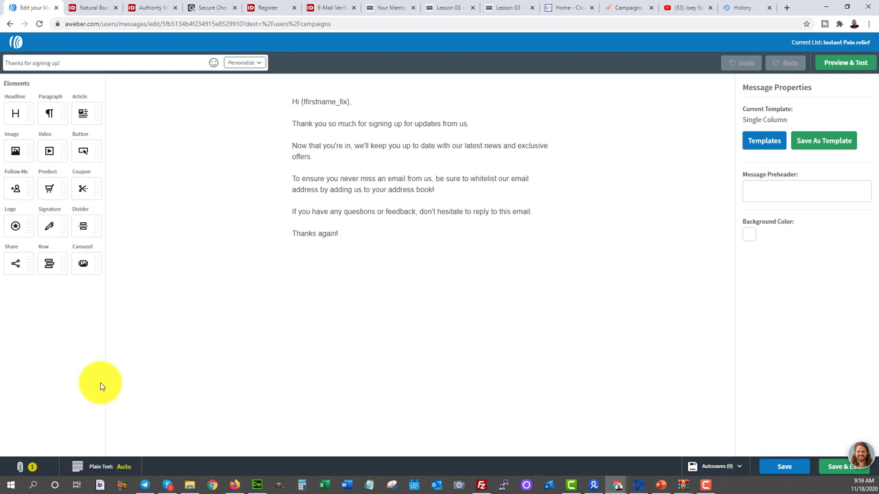
{"action": "mouse_move", "coordinate": [306, 173]}
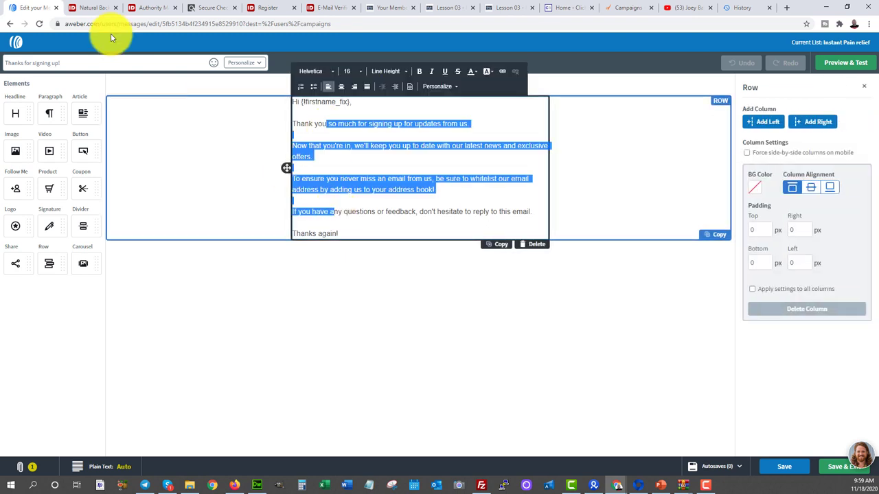
{"action": "left_click", "coordinate": [315, 319]}
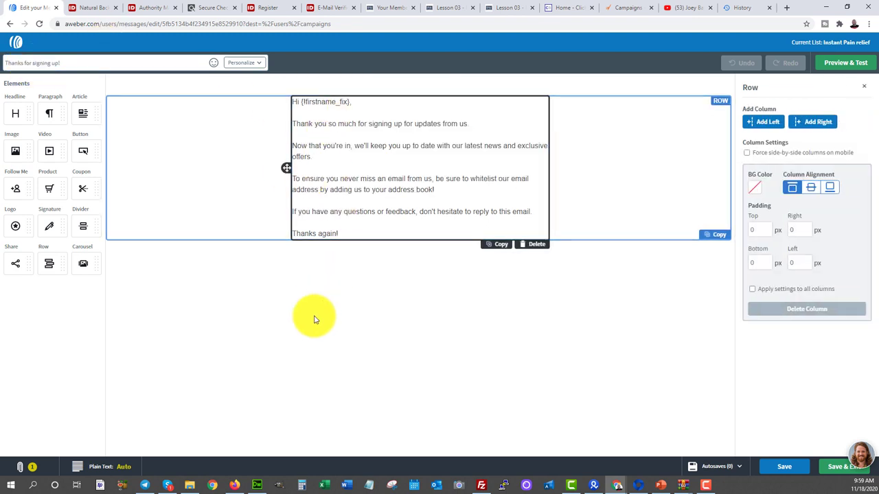
{"action": "left_click", "coordinate": [314, 319]}
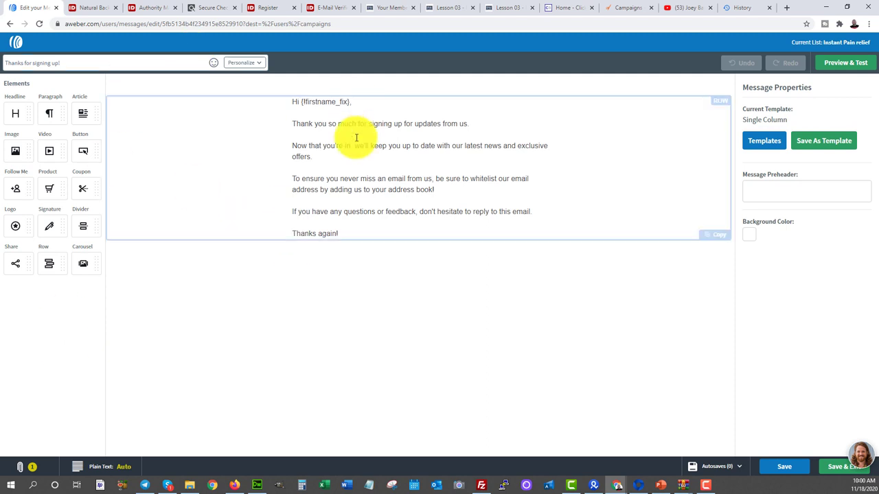
Save and exit the welcome message, then set the Template Welcome Campaign to Active.
{"action": "left_click", "coordinate": [784, 467]}
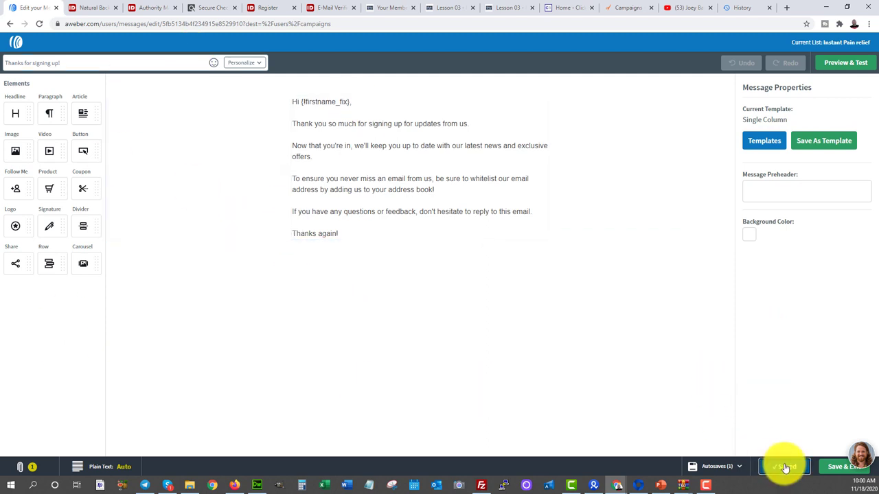
{"action": "left_click", "coordinate": [843, 467]}
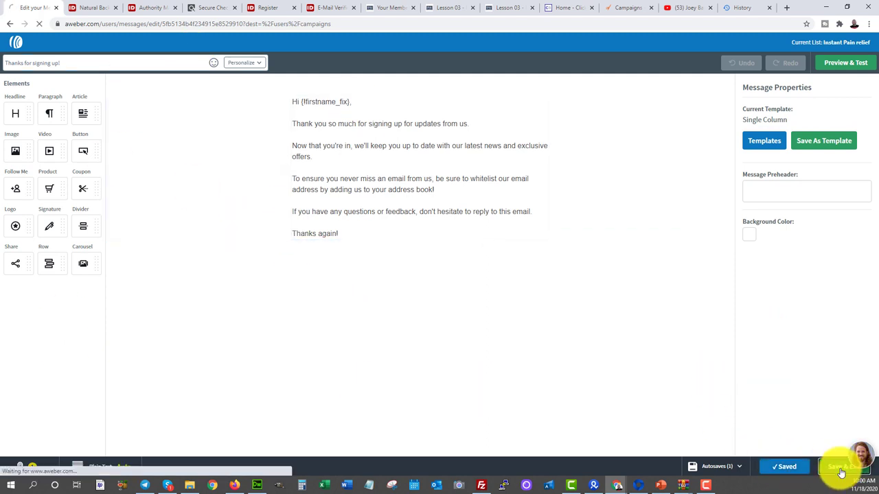
{"action": "left_click", "coordinate": [844, 473]}
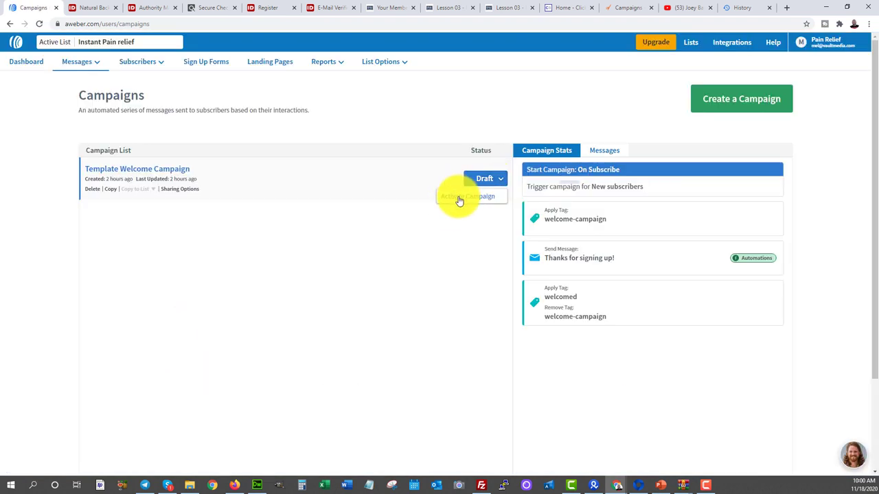
{"action": "left_click", "coordinate": [470, 197]}
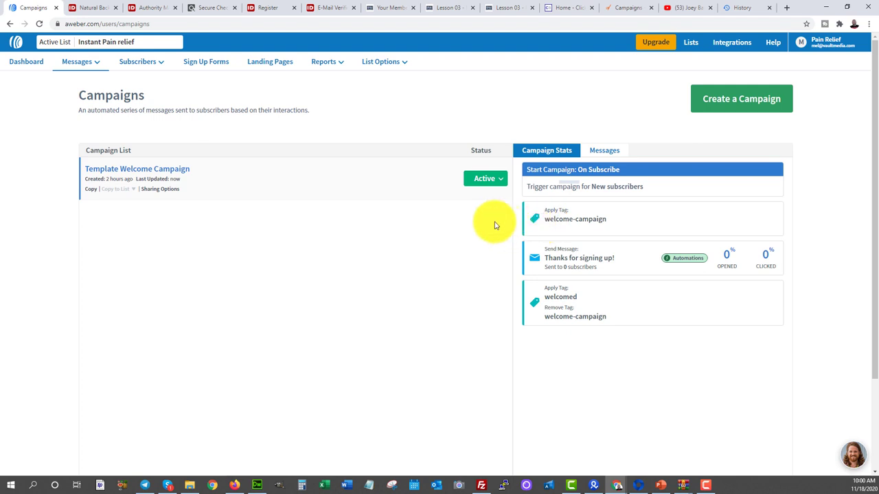
{"action": "mouse_move", "coordinate": [579, 209]}
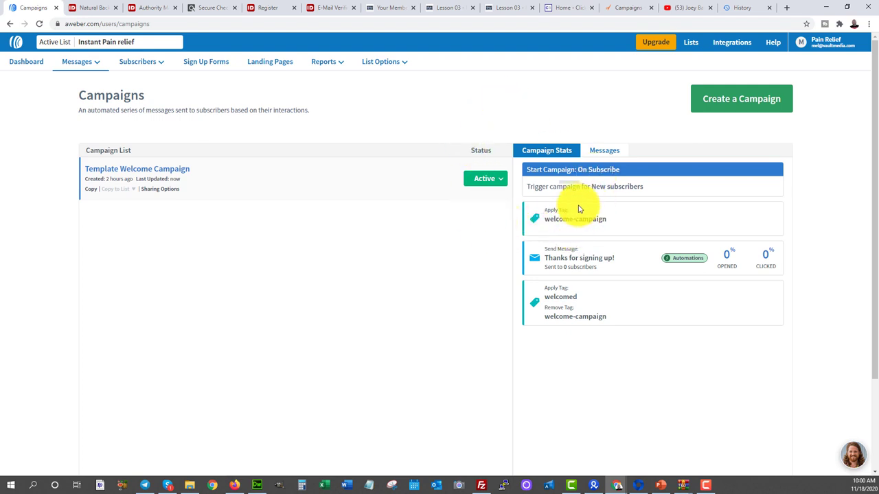
{"action": "mouse_move", "coordinate": [621, 220]}
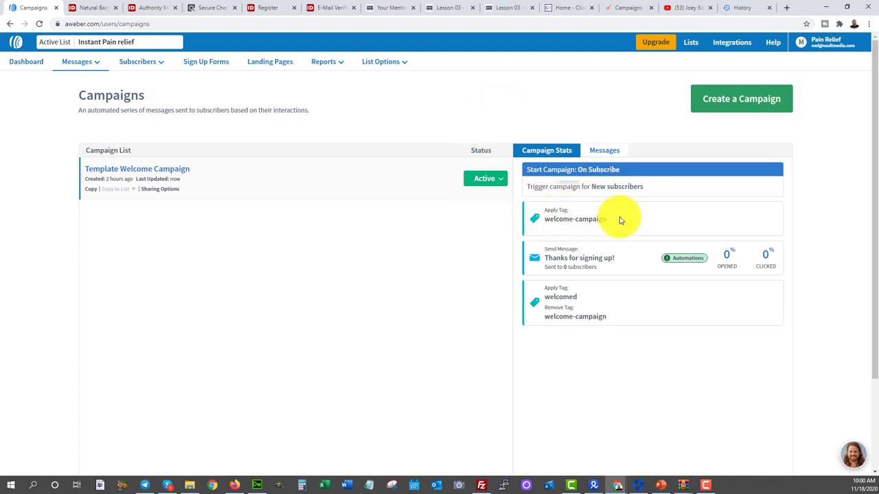
{"action": "mouse_move", "coordinate": [621, 259]}
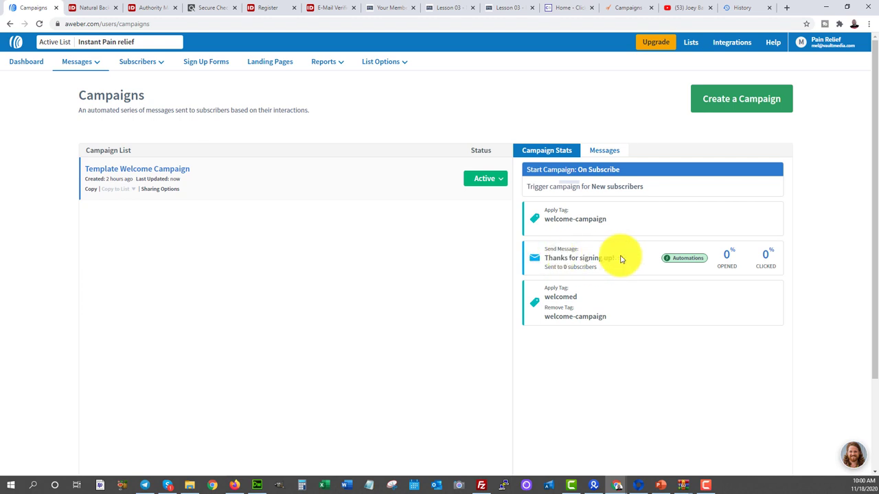
{"action": "mouse_move", "coordinate": [551, 299]}
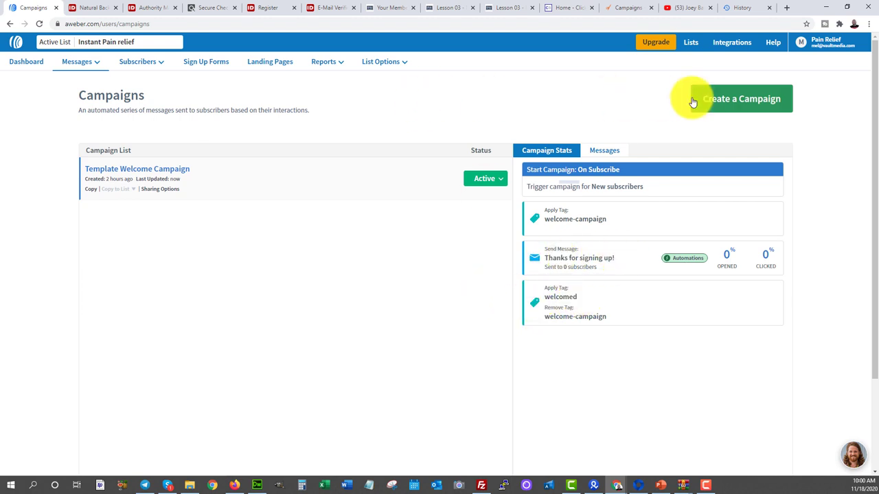
{"action": "mouse_move", "coordinate": [58, 203]}
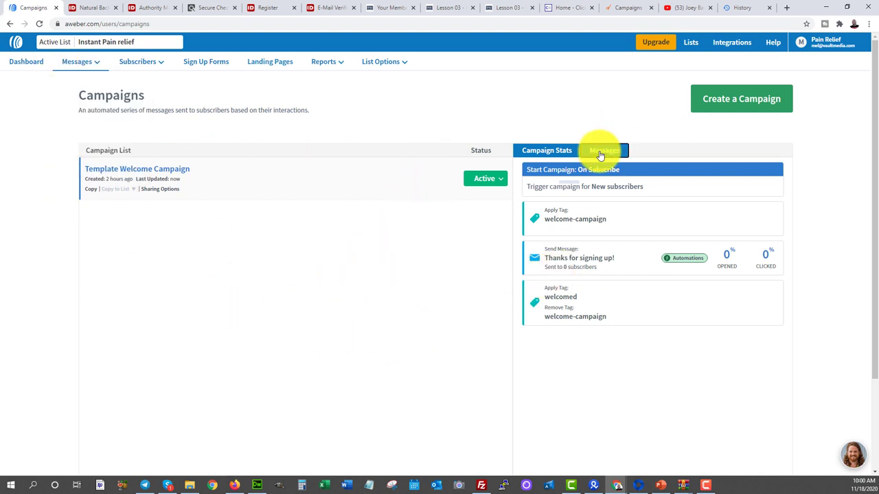
{"action": "mouse_move", "coordinate": [269, 60]}
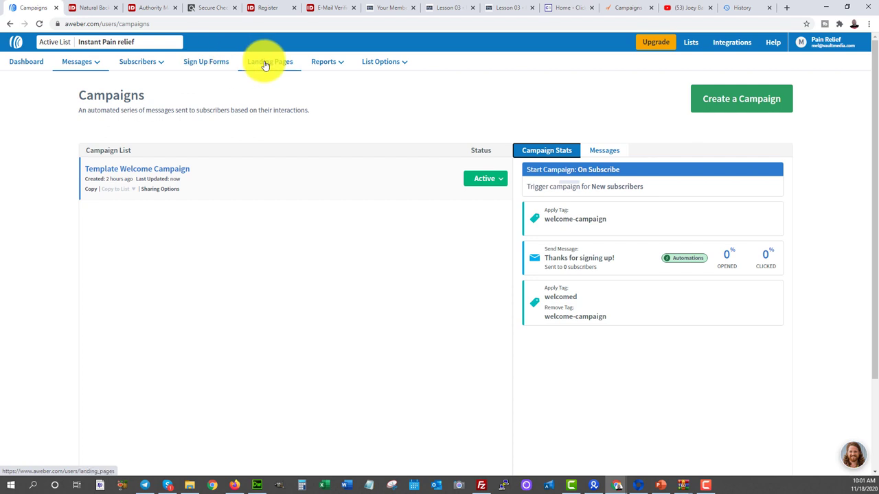
Create a Gift Guide landing page reading 'FREE GUIDE: 17 Natural Remedies For Back Pain.'.
{"action": "left_click", "coordinate": [269, 62]}
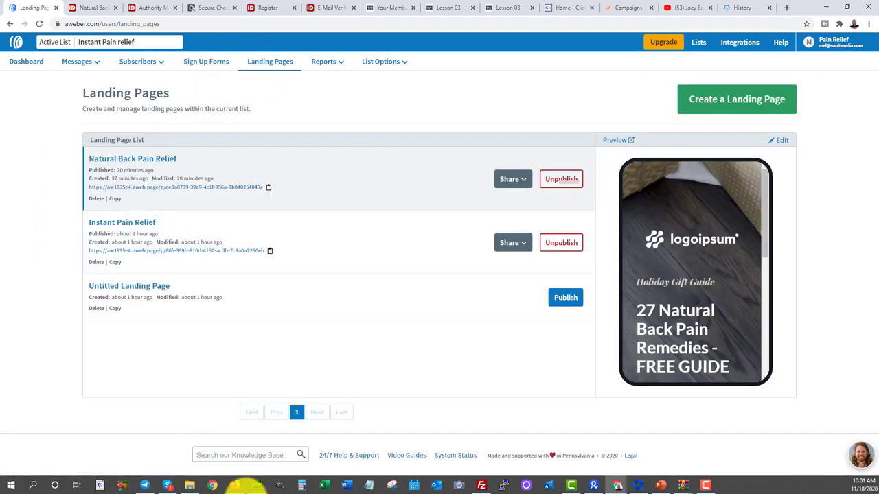
{"action": "mouse_move", "coordinate": [752, 110]}
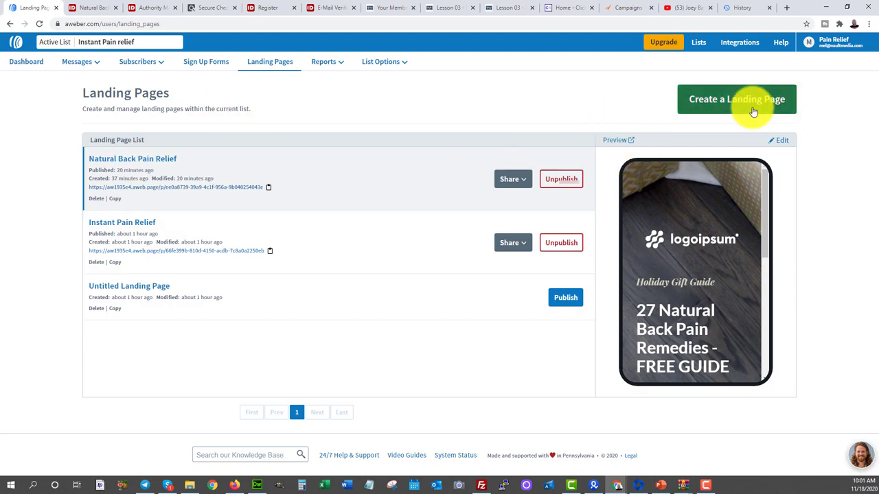
{"action": "left_click", "coordinate": [736, 99]}
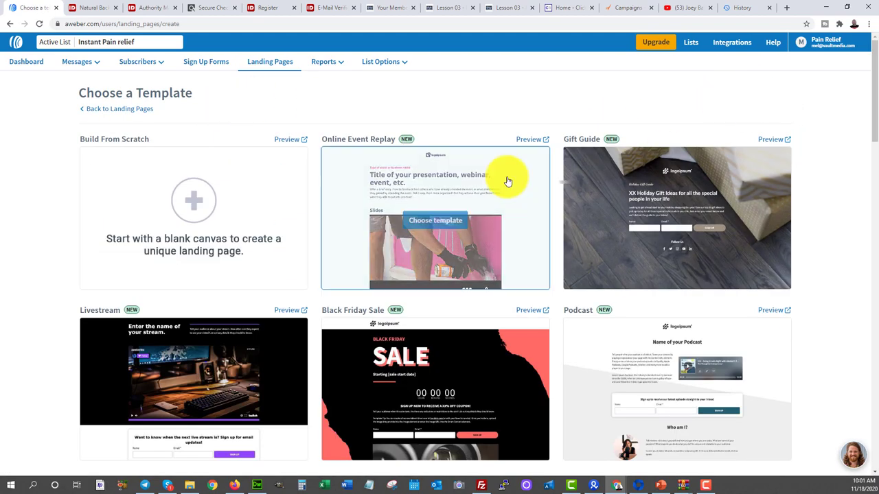
{"action": "mouse_move", "coordinate": [632, 209]}
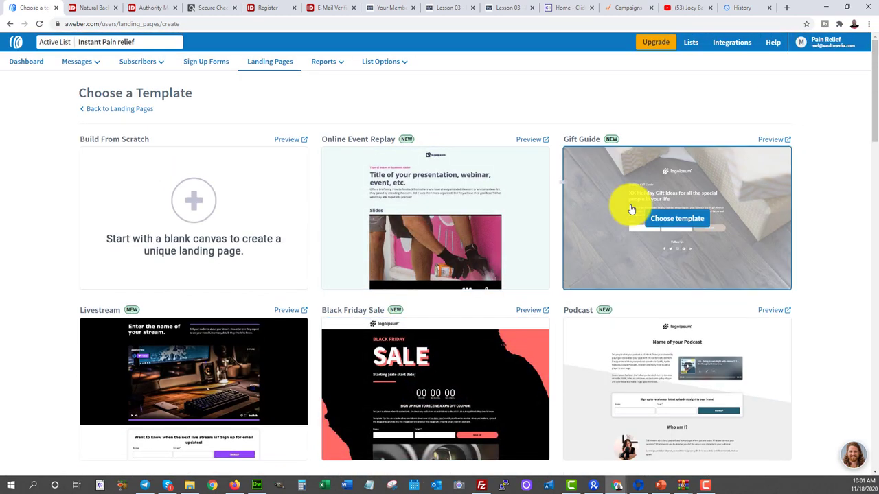
{"action": "left_click", "coordinate": [676, 218]}
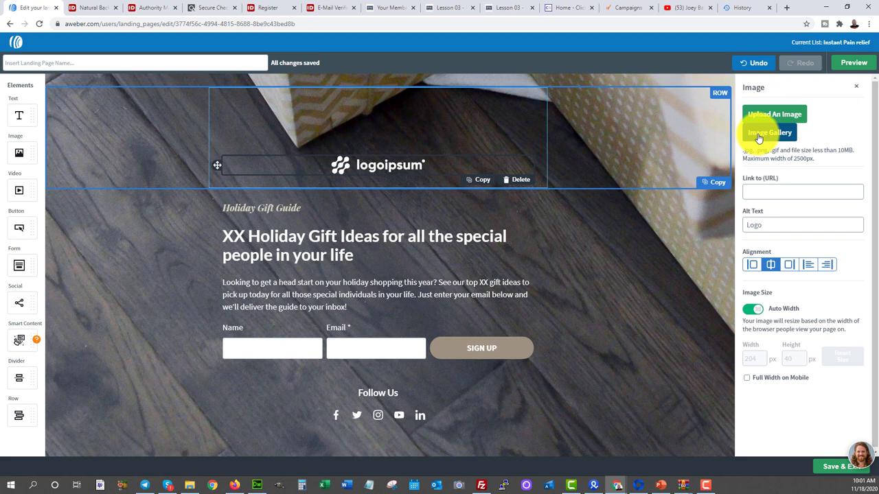
{"action": "mouse_move", "coordinate": [657, 149]}
{"action": "type", "text": "FRE GUIDE: 17"}
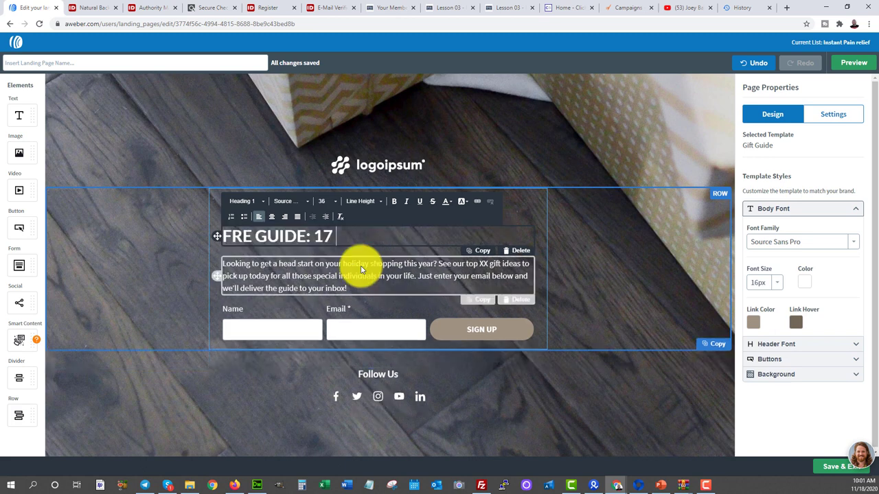
{"action": "type", "text": "Natural Remedies For"}
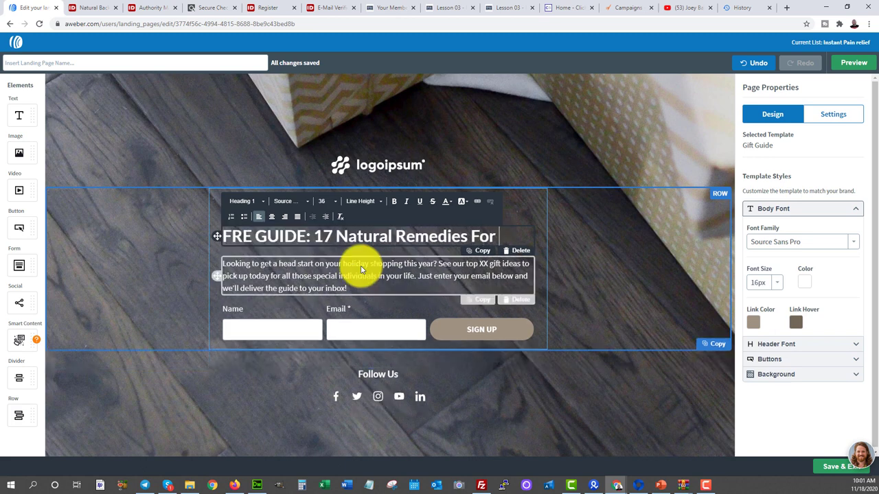
{"action": "type", "text": "Back Pain"}
{"action": "left_click", "coordinate": [134, 63]}
{"action": "type", "text": "Pain Relief Example"}
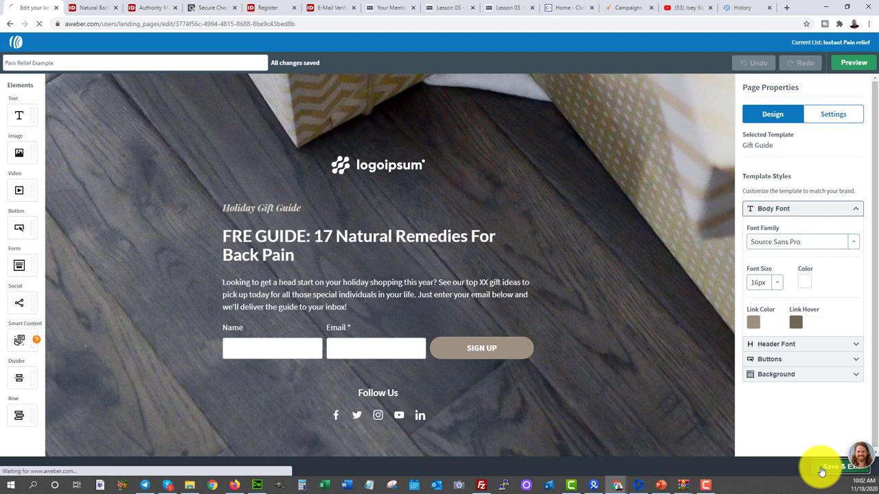
Publish the Pain Relief Example page from the Landing Pages list and confirm it goes live.
{"action": "left_click", "coordinate": [830, 467]}
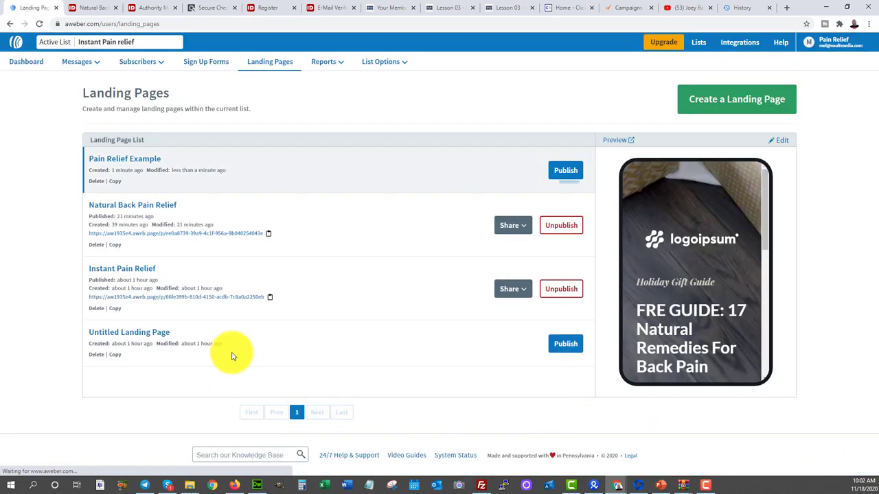
{"action": "mouse_move", "coordinate": [670, 275]}
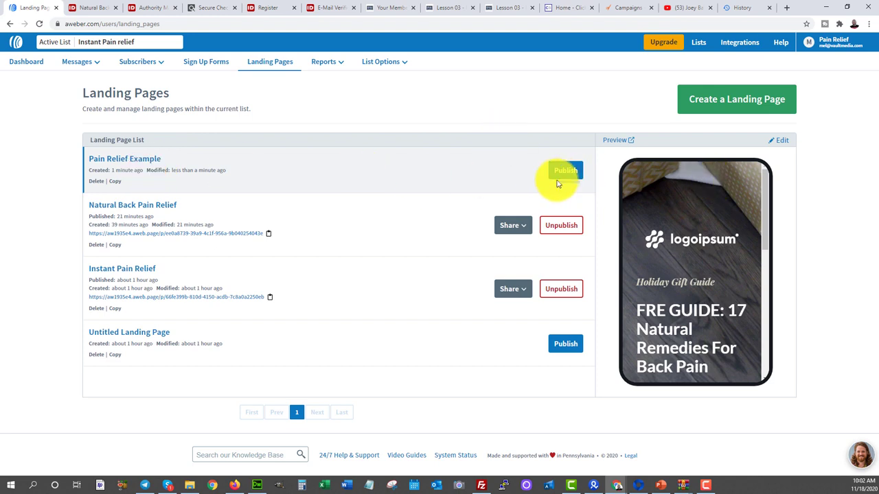
{"action": "left_click", "coordinate": [566, 170]}
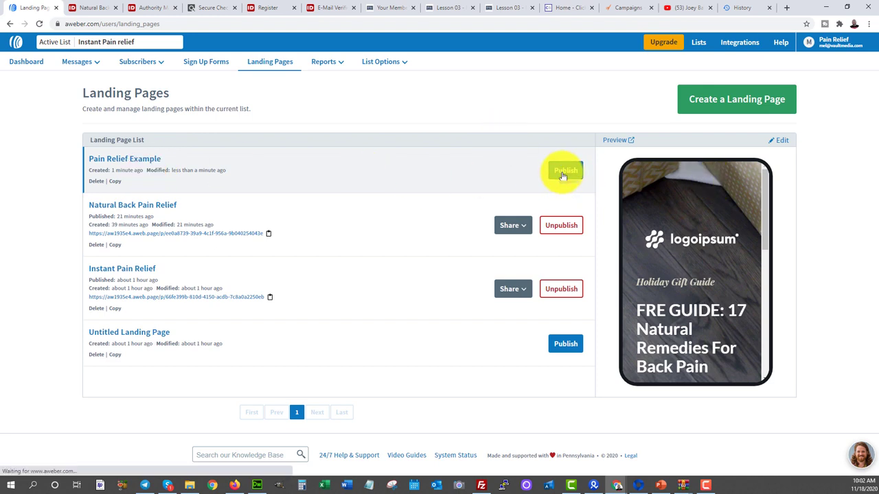
{"action": "left_click", "coordinate": [566, 171]}
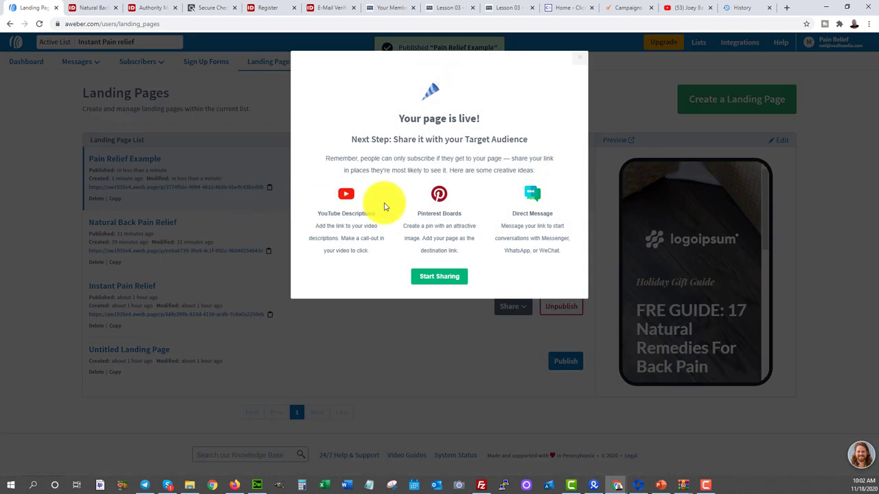
{"action": "mouse_move", "coordinate": [321, 215]}
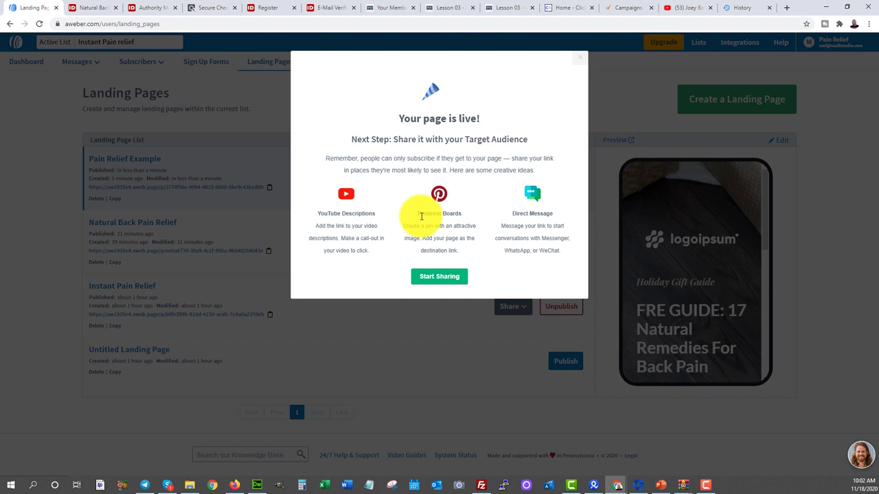
{"action": "mouse_move", "coordinate": [514, 228]}
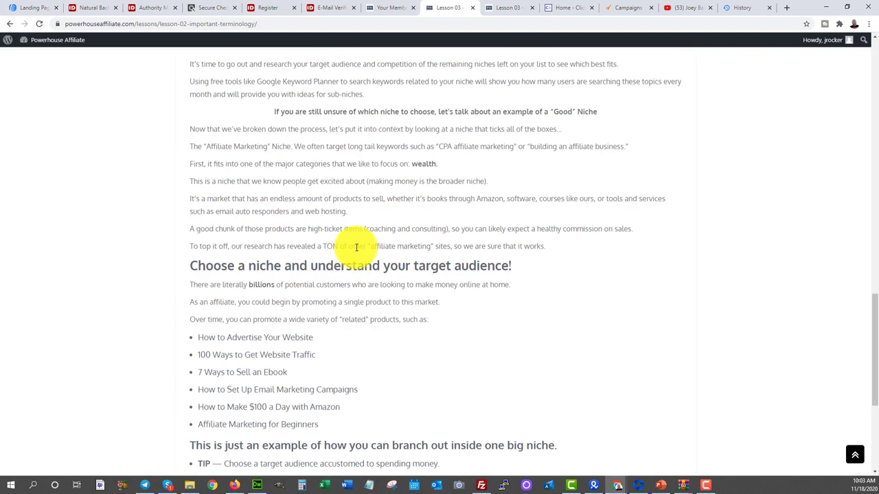
Go back to the certification course's lesson list, then return to the AWeber tab.
{"action": "scroll", "scroll_direction": "down", "scroll_amount": 3}
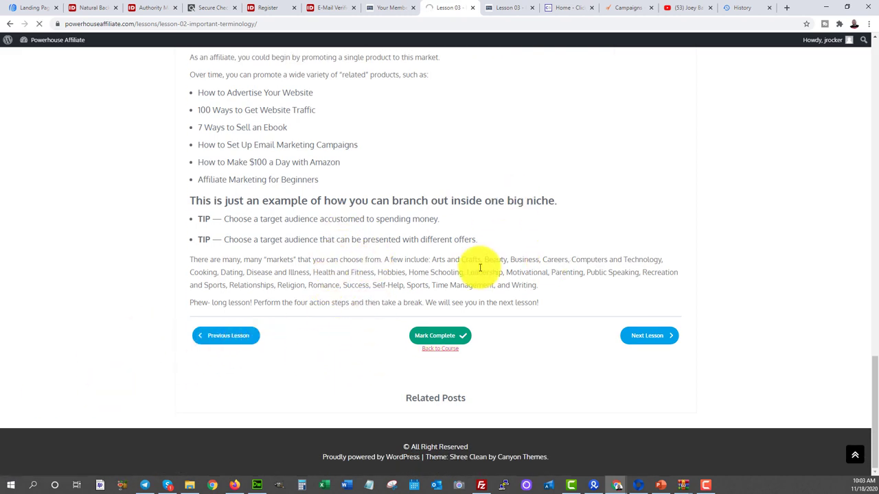
{"action": "left_click", "coordinate": [440, 349]}
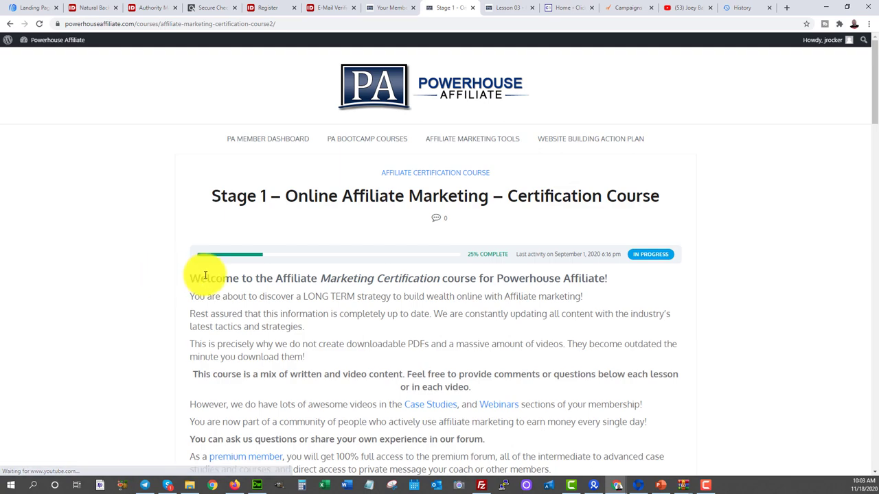
{"action": "scroll", "scroll_direction": "down", "scroll_amount": 3}
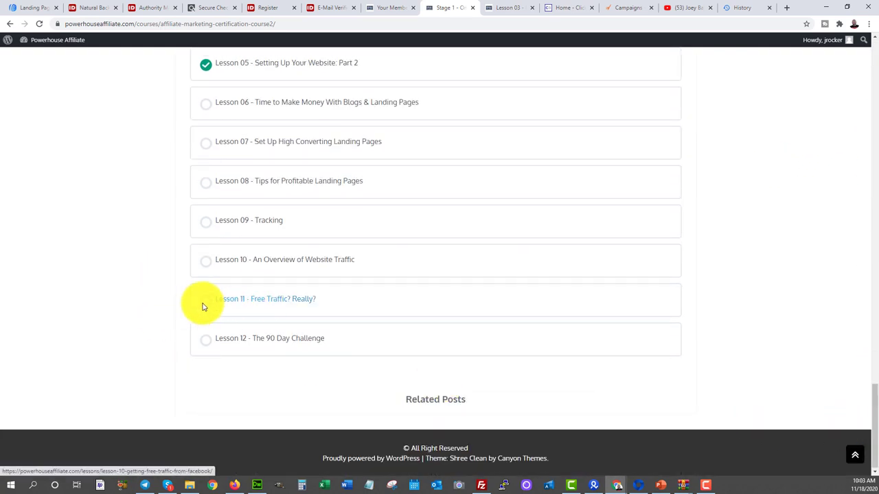
{"action": "mouse_move", "coordinate": [137, 277]}
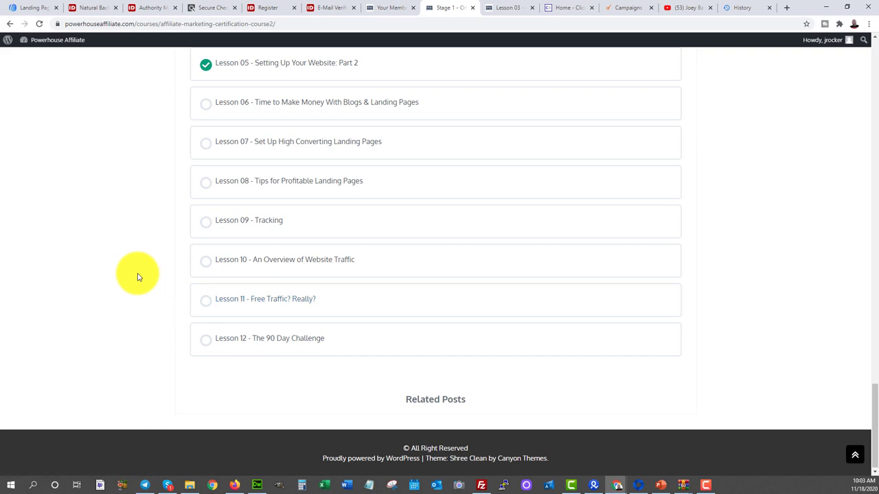
{"action": "left_click", "coordinate": [30, 9]}
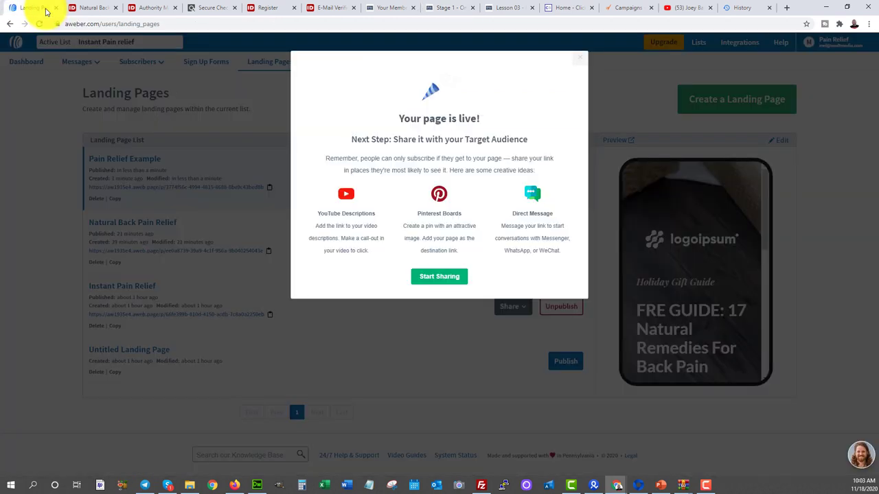
Dismiss the 'Your page is live!' message on the Landing Pages list.
{"action": "left_click", "coordinate": [579, 57]}
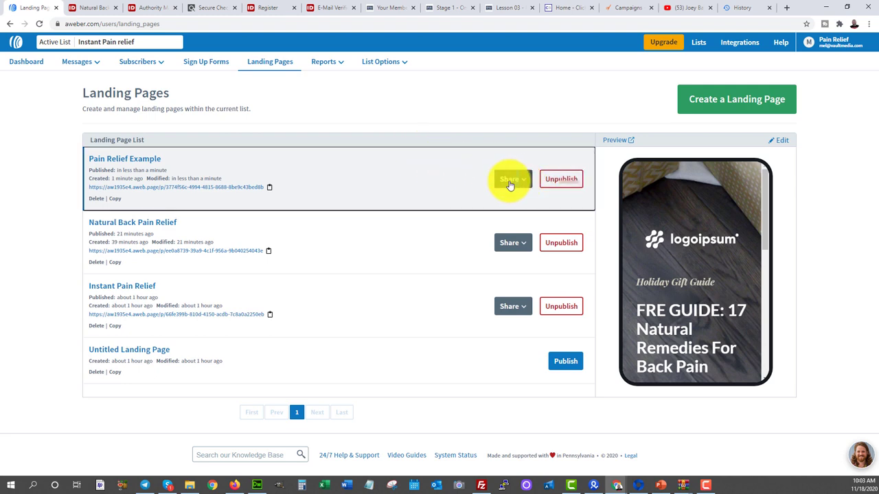
{"action": "mouse_move", "coordinate": [508, 203]}
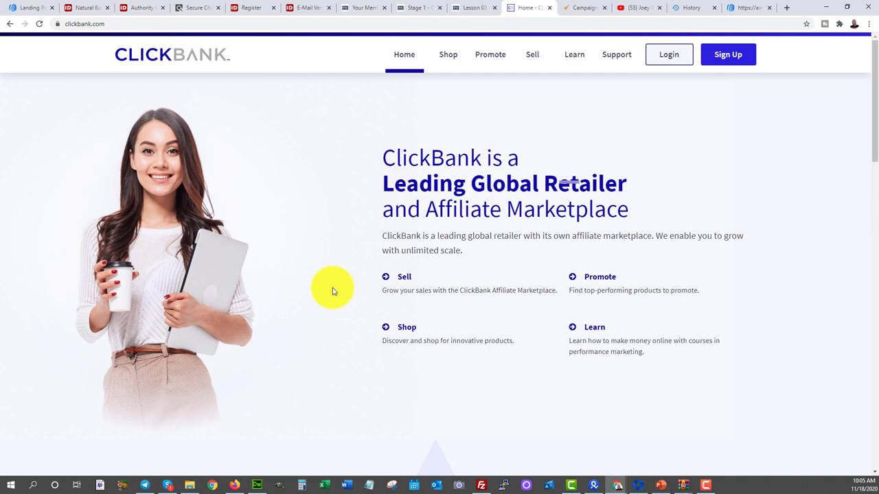
{"action": "mouse_move", "coordinate": [280, 237]}
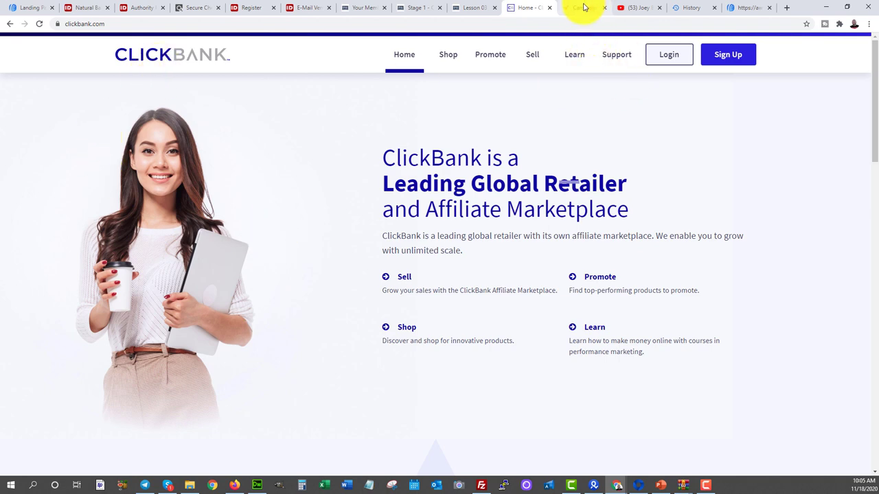
Search MaxWeb campaigns for 'pain' and browse the joint and nerve offers listed.
{"action": "left_click", "coordinate": [580, 8]}
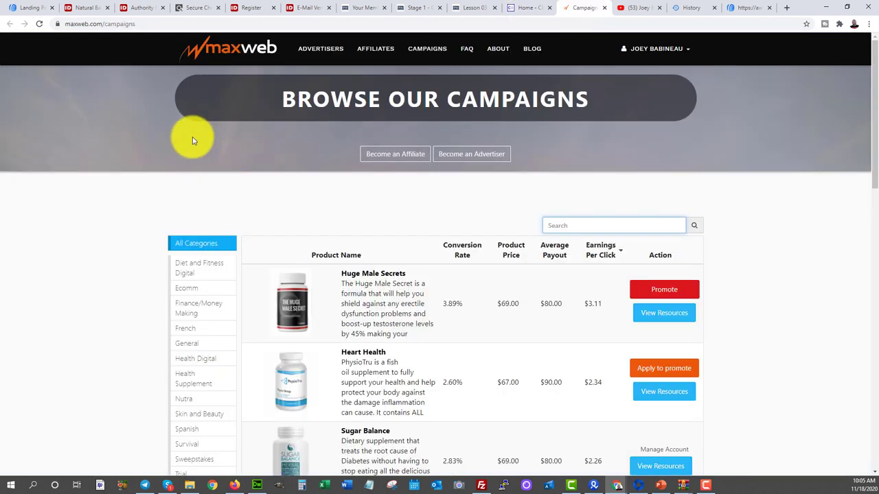
{"action": "scroll", "scroll_direction": "down", "scroll_amount": 3}
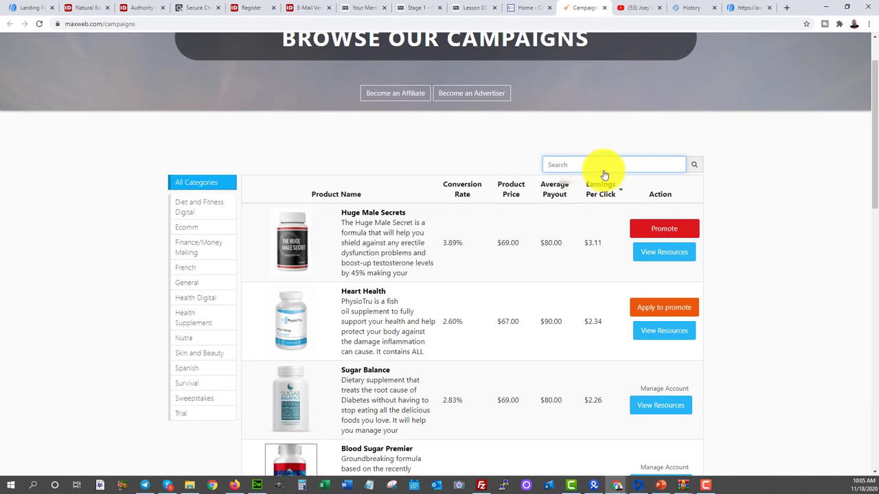
{"action": "type", "text": "pain"}
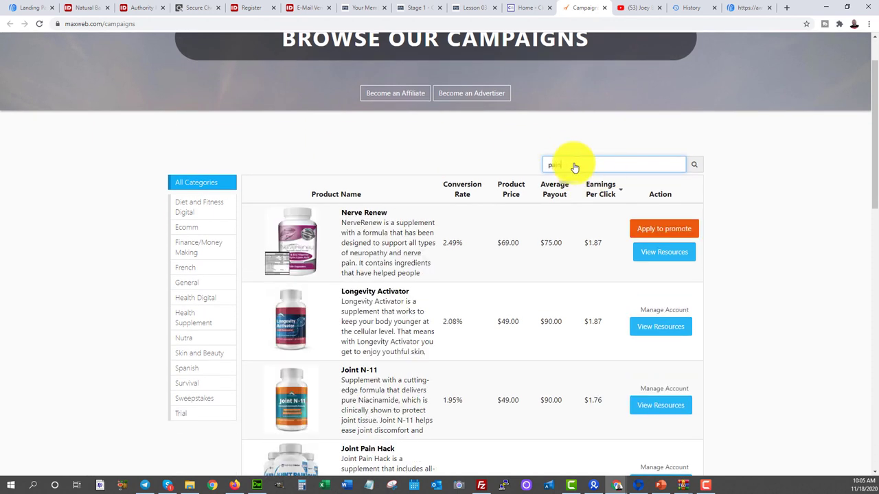
{"action": "scroll", "scroll_direction": "up", "scroll_amount": 3}
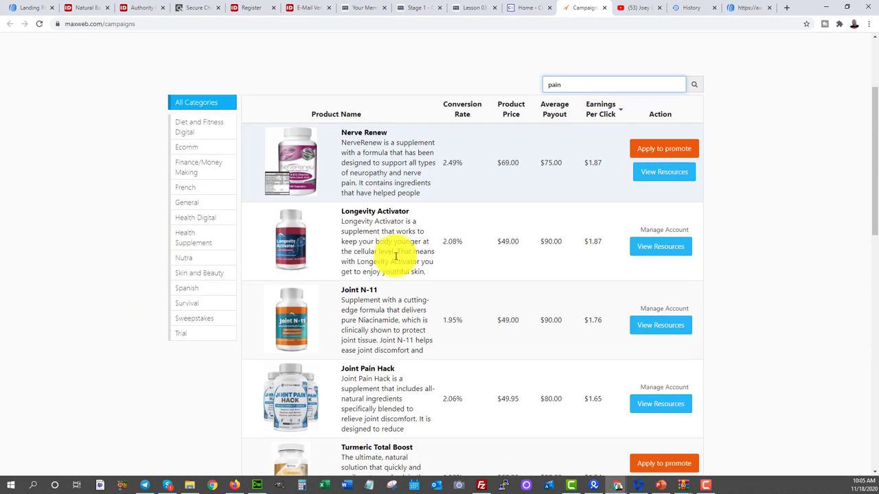
{"action": "scroll", "scroll_direction": "down", "scroll_amount": 3}
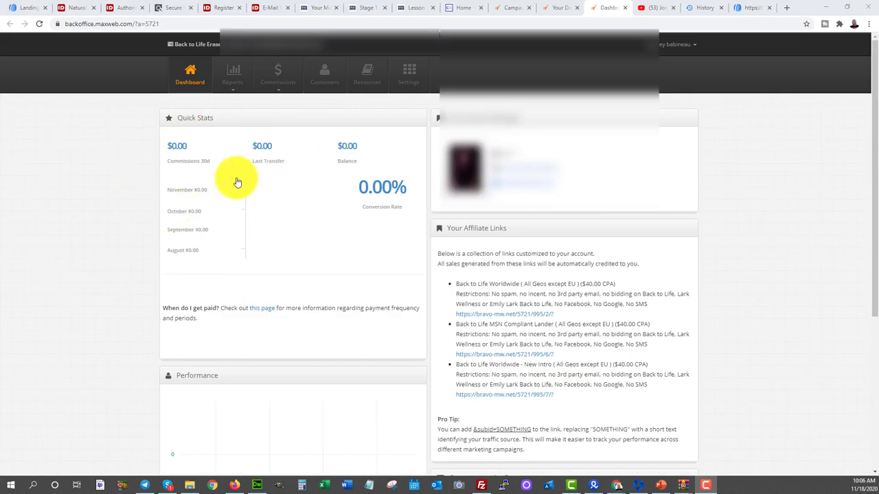
{"action": "scroll", "scroll_direction": "down", "scroll_amount": 3}
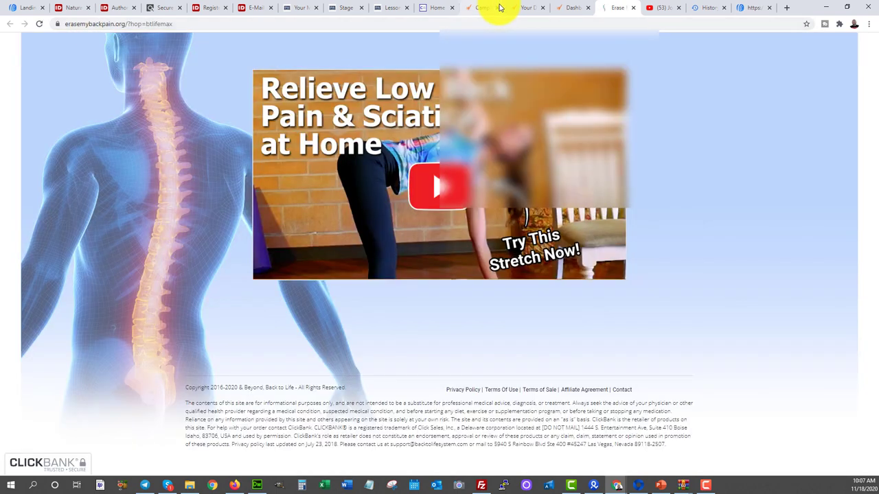
{"action": "right_click", "coordinate": [489, 223]}
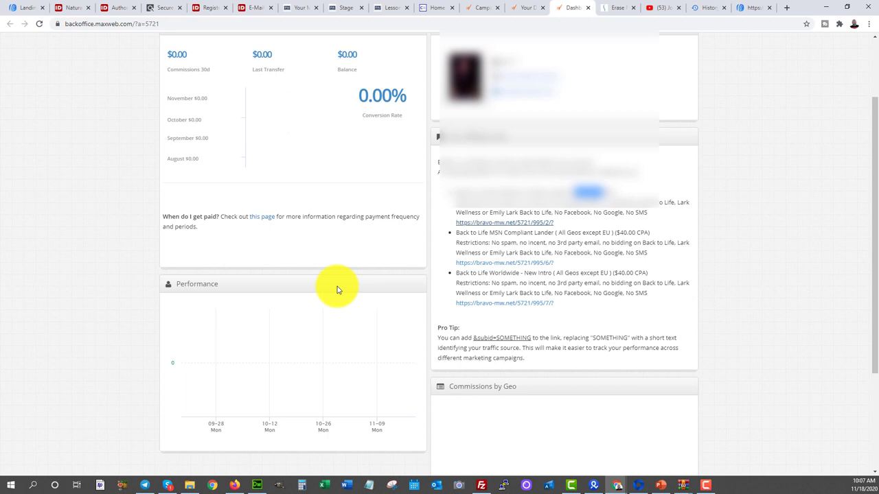
Switch to the erasemybackpain.org tab showing 'Relieve Low Back Pain & Sciatica at Home'.
{"action": "left_click", "coordinate": [615, 8]}
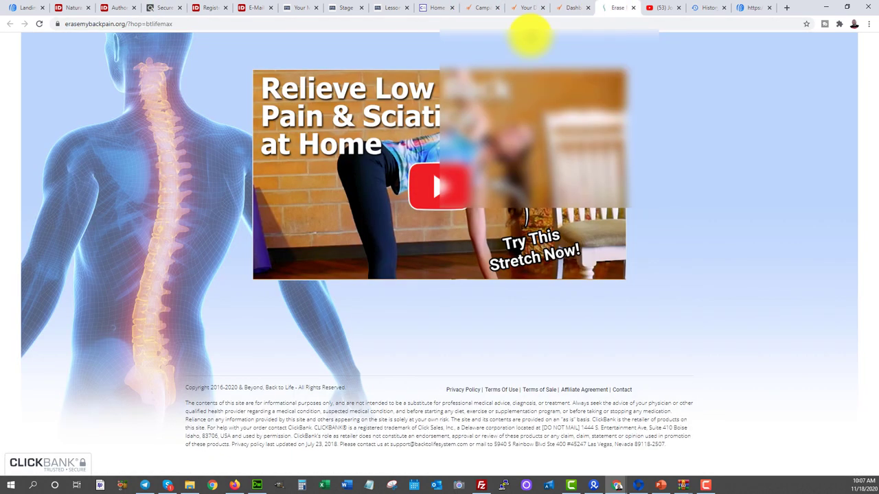
{"action": "mouse_move", "coordinate": [189, 291]}
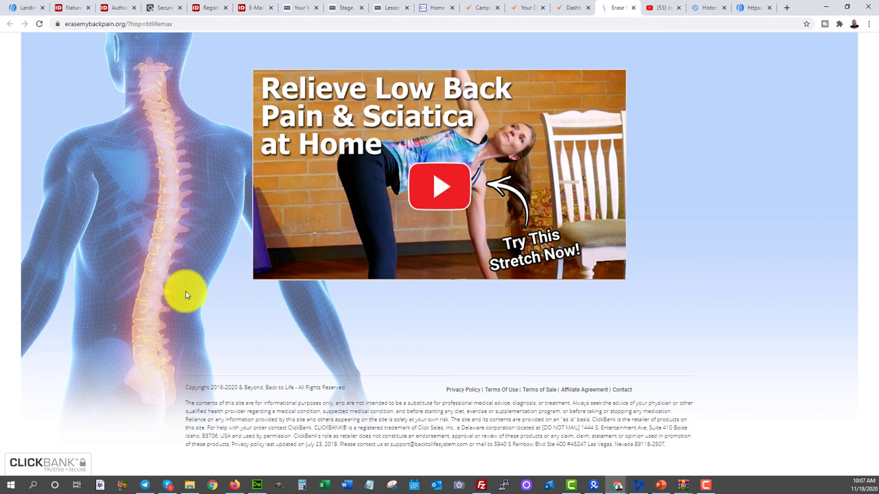
{"action": "mouse_move", "coordinate": [130, 356]}
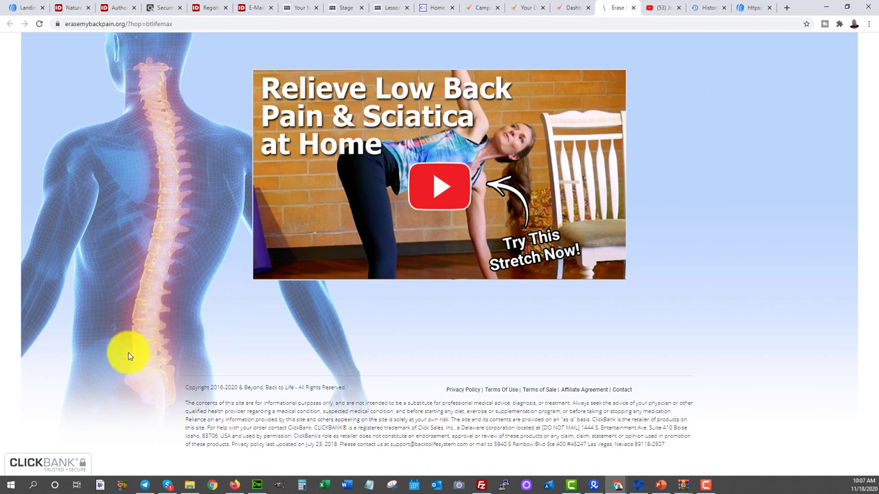
{"action": "mouse_move", "coordinate": [439, 186]}
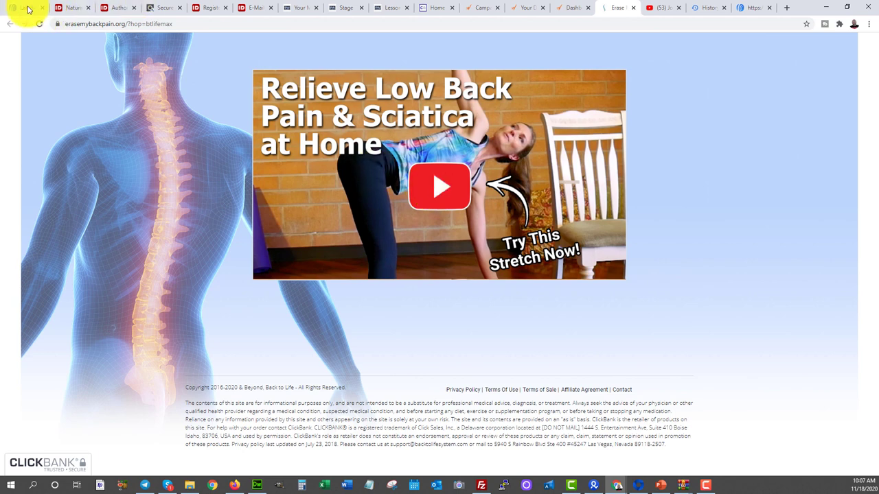
Open Campaigns from the Messages menu, showing the active Template Welcome Campaign.
{"action": "left_click", "coordinate": [25, 9]}
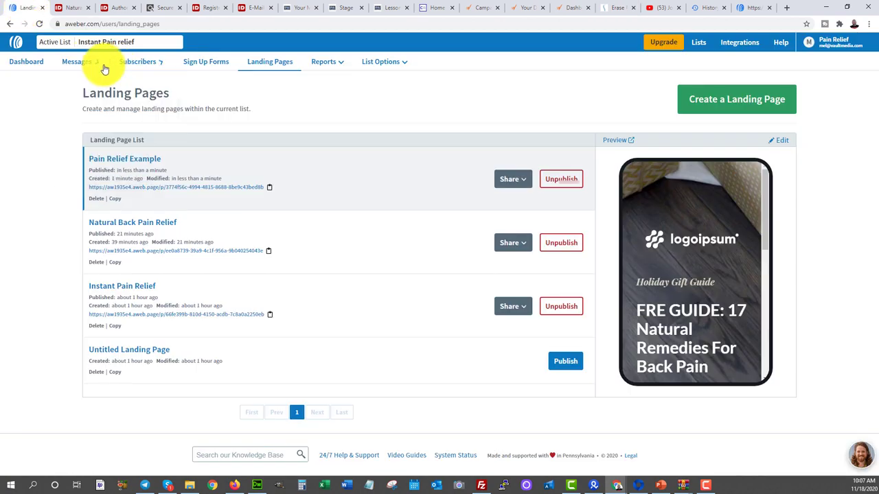
{"action": "left_click", "coordinate": [77, 62]}
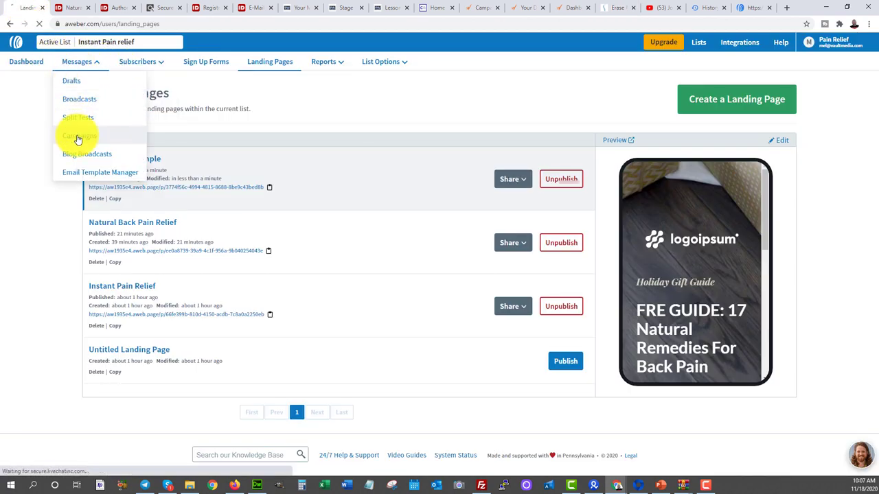
{"action": "left_click", "coordinate": [77, 136]}
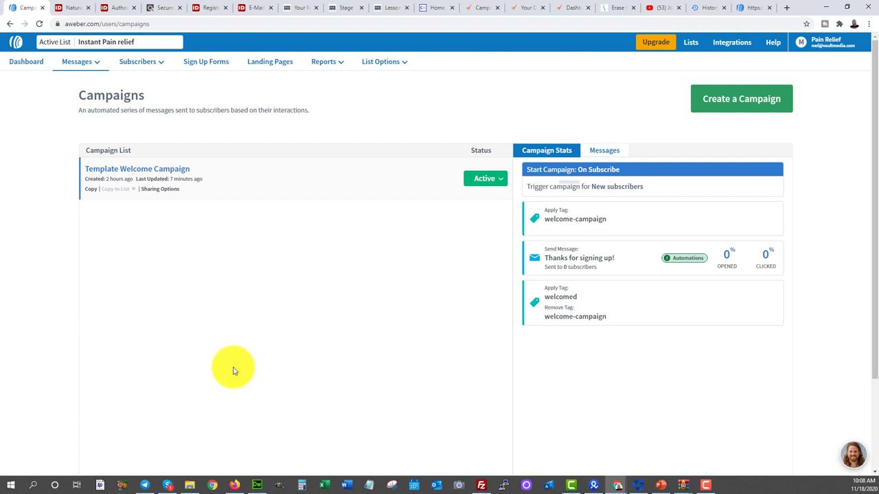
{"action": "mouse_move", "coordinate": [236, 363]}
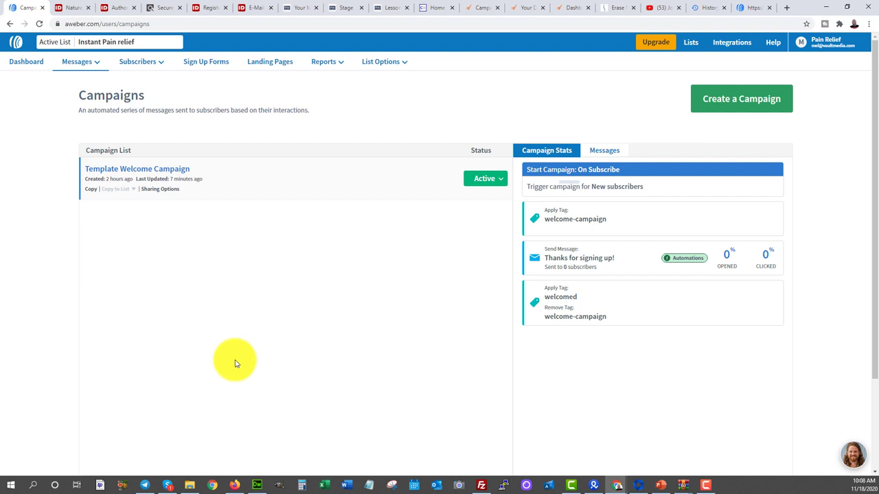
{"action": "mouse_move", "coordinate": [258, 181]}
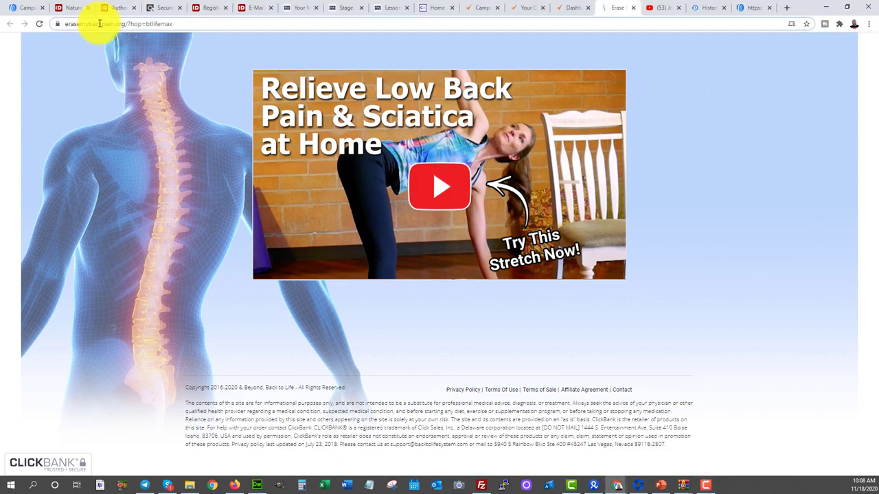
Enter 'dayjobhac' on Microsoft Advertising, then return to the Powerhouse Affiliate Lesson 03 tab.
{"action": "type", "text": "dayjobhac"}
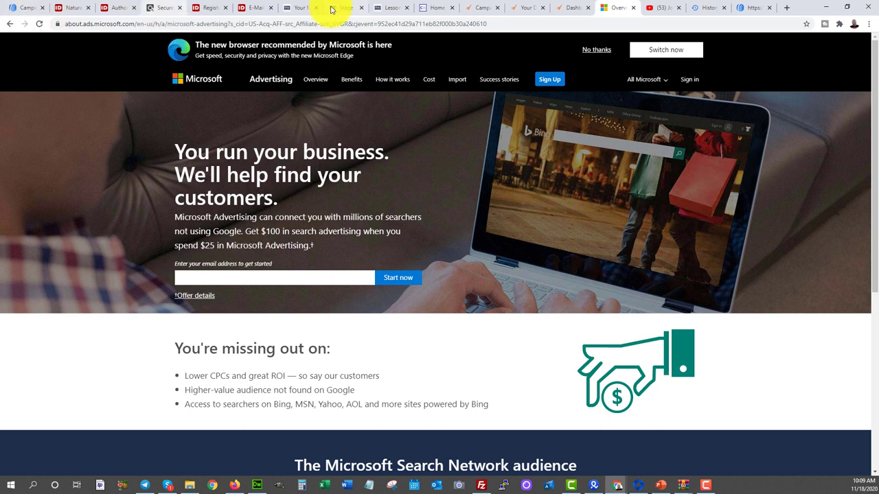
{"action": "left_click", "coordinate": [387, 8]}
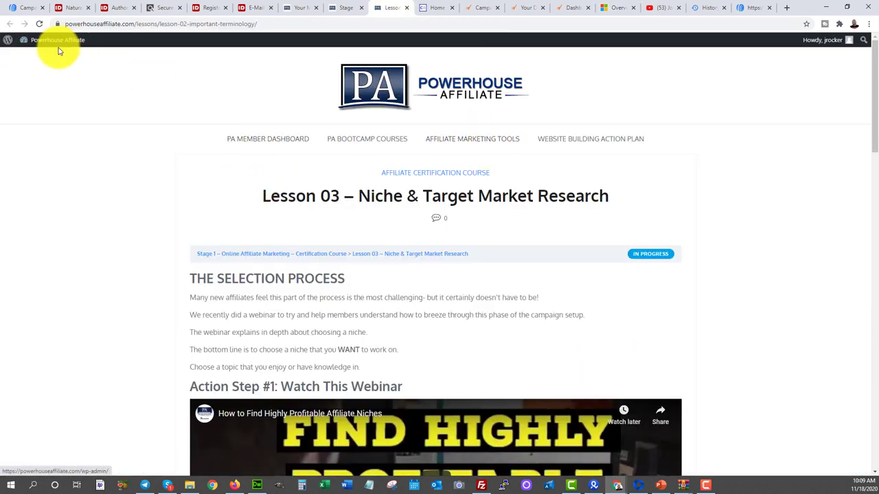
Open Stage 4 – Website Traffic Certification from the course library and review its lessons.
{"action": "left_click", "coordinate": [367, 139]}
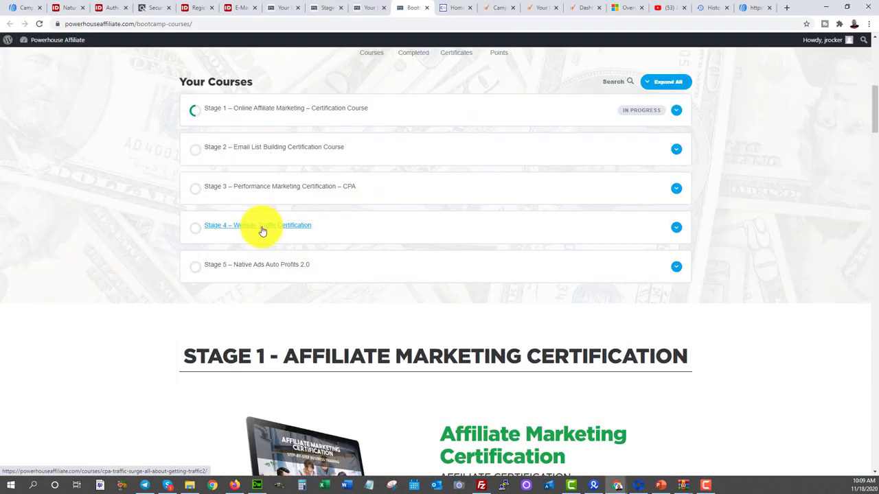
{"action": "left_click", "coordinate": [258, 226]}
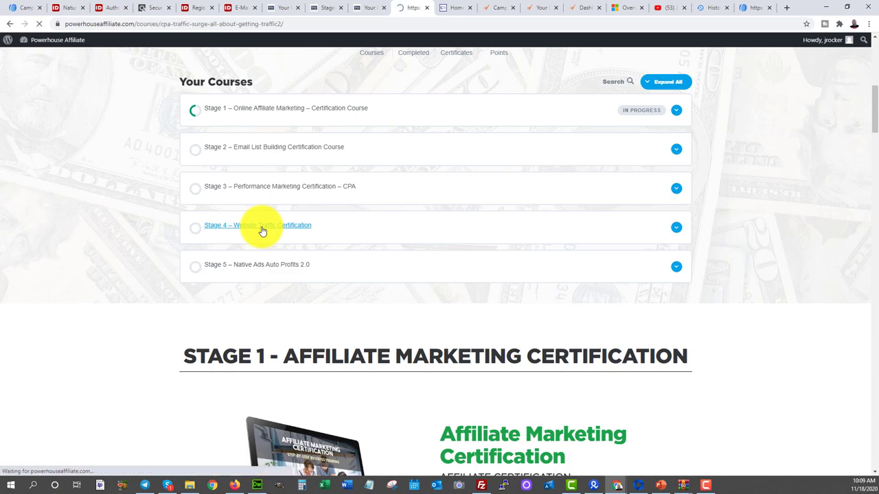
{"action": "left_click", "coordinate": [258, 225]}
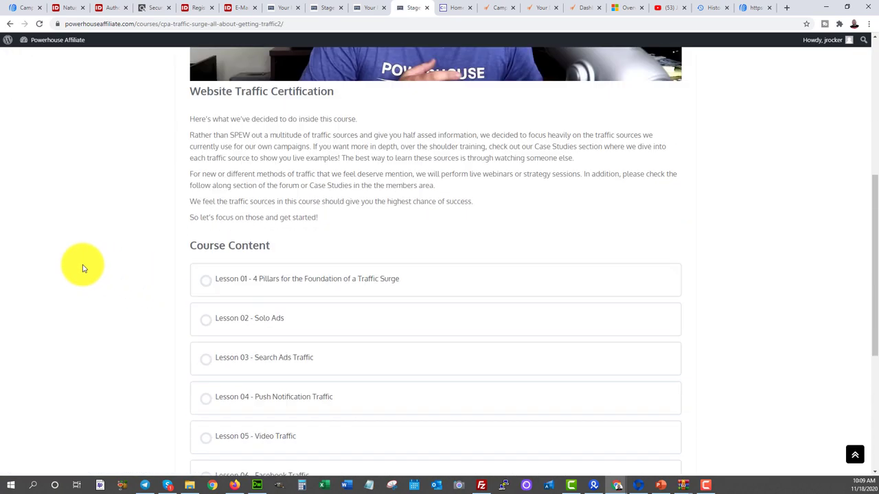
{"action": "scroll", "scroll_direction": "down", "scroll_amount": 3}
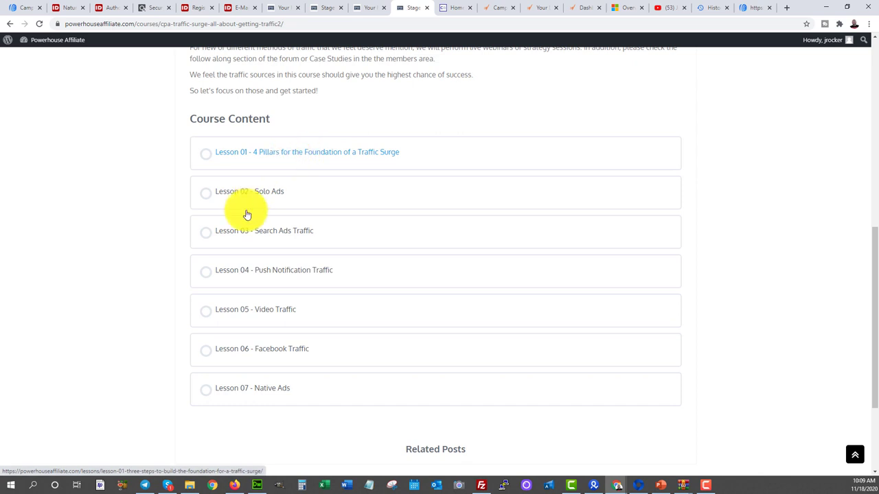
{"action": "mouse_move", "coordinate": [281, 236]}
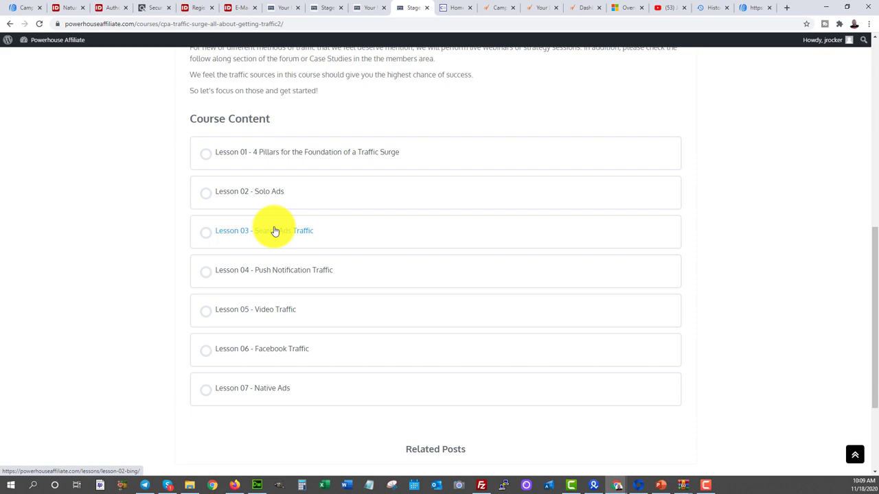
{"action": "scroll", "scroll_direction": "up", "scroll_amount": 3}
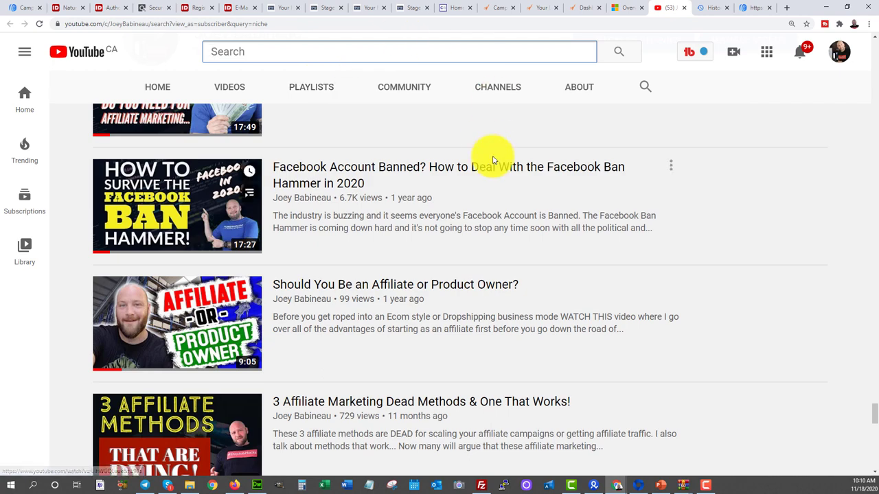
Search the channel for 'bing', browse the Bing Ads videos, then return to Powerhouse Affiliate.
{"action": "scroll", "scroll_direction": "up", "scroll_amount": 3}
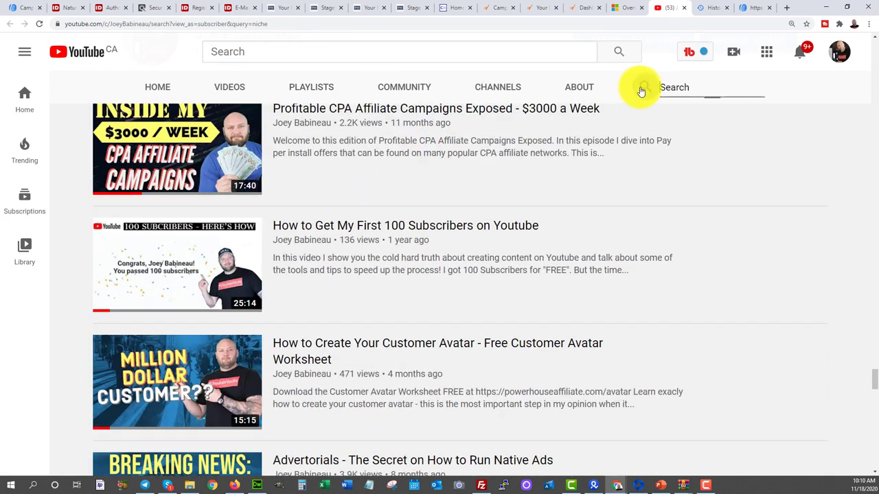
{"action": "type", "text": "bing"}
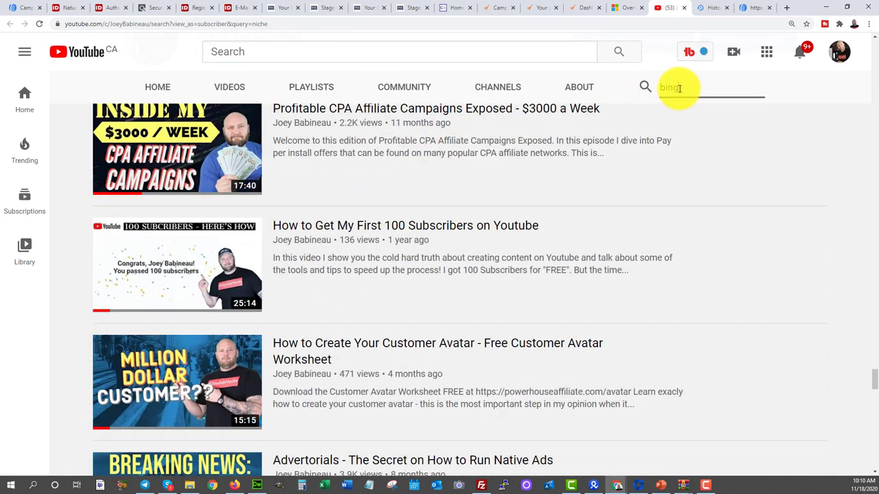
{"action": "key", "text": "Return"}
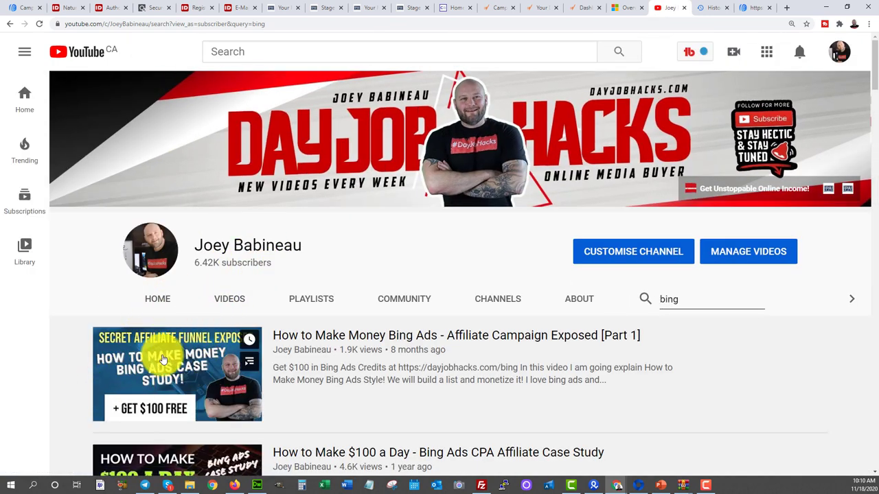
{"action": "scroll", "scroll_direction": "down", "scroll_amount": 3}
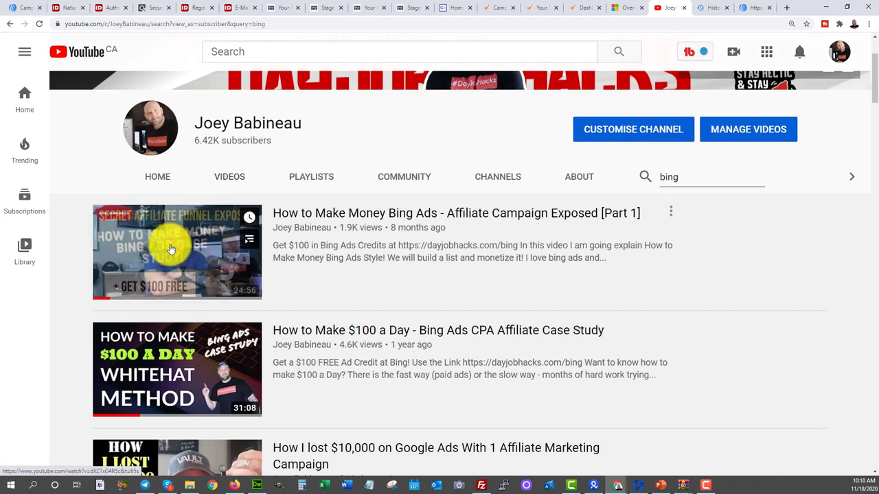
{"action": "mouse_move", "coordinate": [168, 366]}
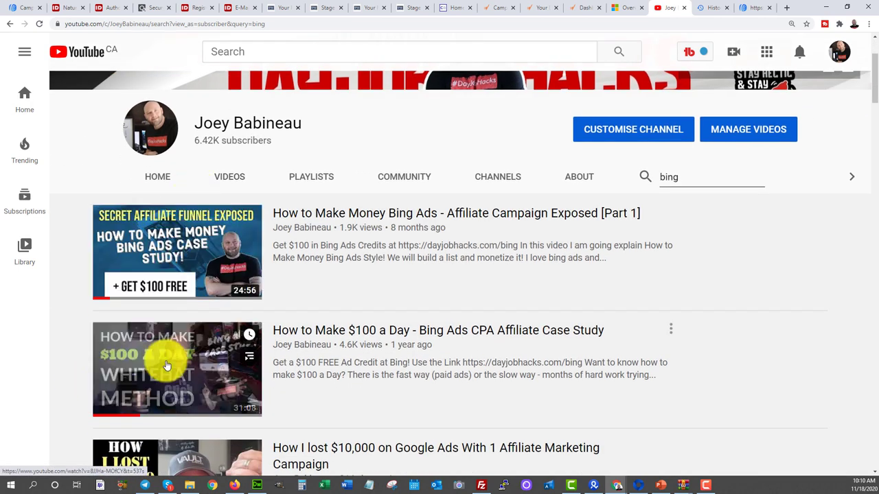
{"action": "scroll", "scroll_direction": "up", "scroll_amount": 3}
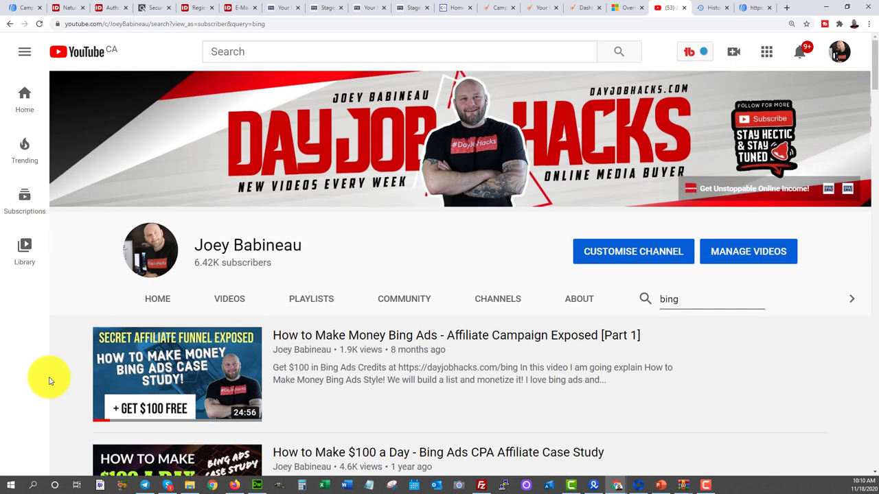
{"action": "mouse_move", "coordinate": [131, 341]}
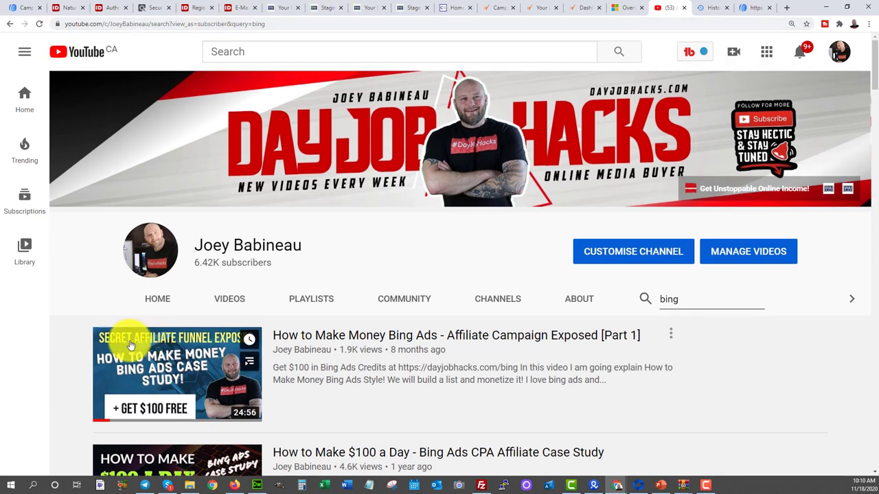
{"action": "mouse_move", "coordinate": [63, 335]}
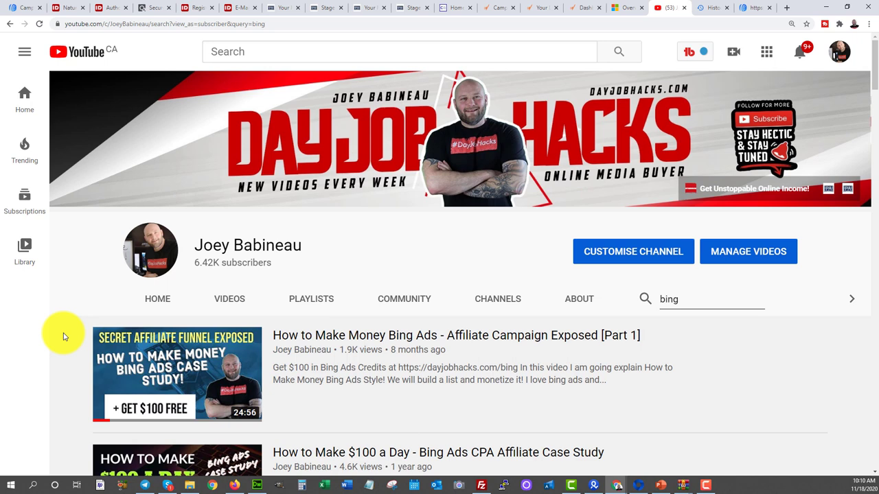
{"action": "mouse_move", "coordinate": [282, 8]}
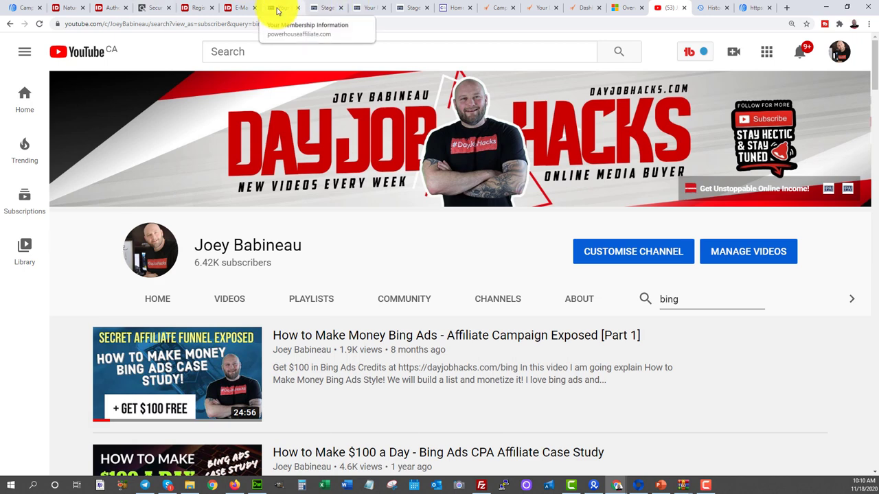
{"action": "left_click", "coordinate": [280, 8]}
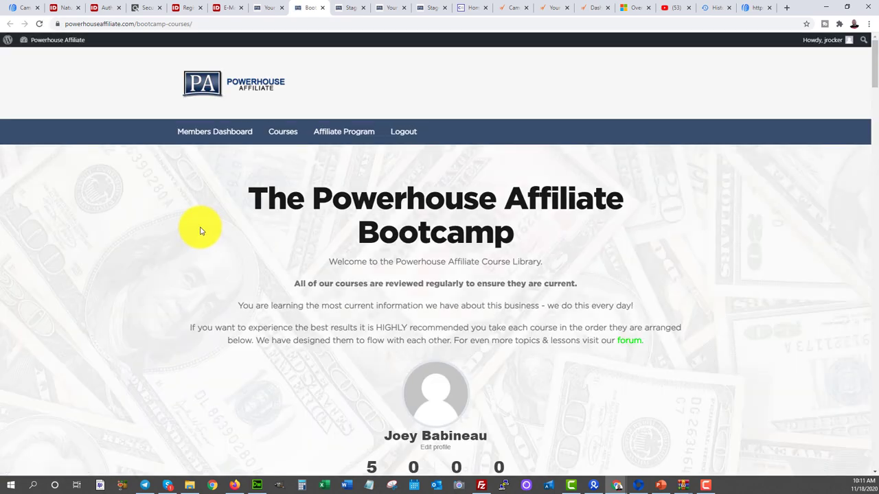
Reach the Stage 2 course from Your Courses and review its Course Content list of seven lessons.
{"action": "scroll", "scroll_direction": "down", "scroll_amount": 3}
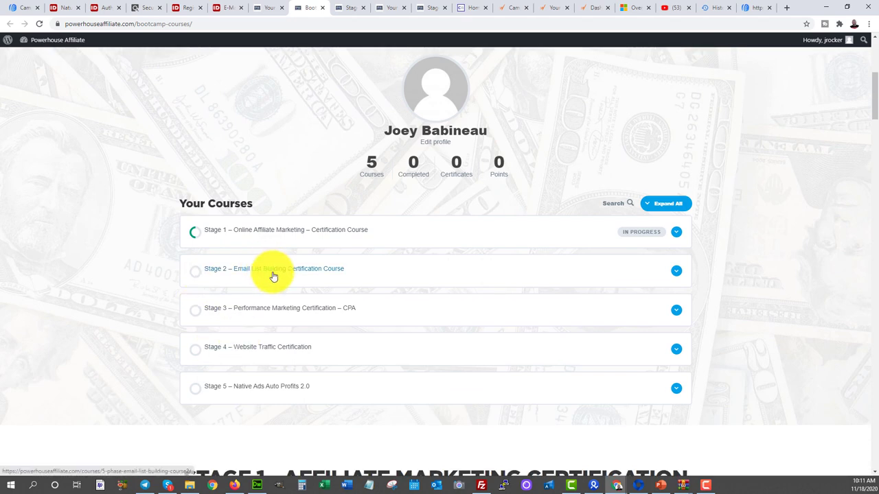
{"action": "left_click", "coordinate": [274, 268]}
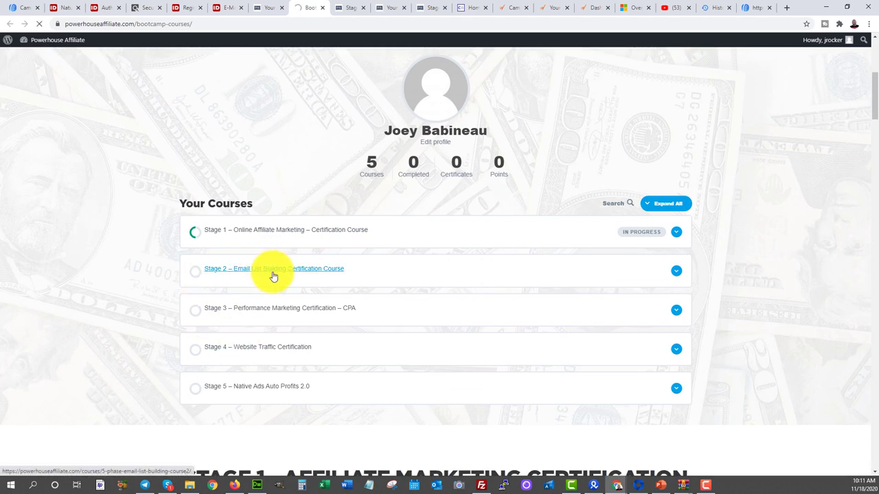
{"action": "left_click", "coordinate": [274, 268]}
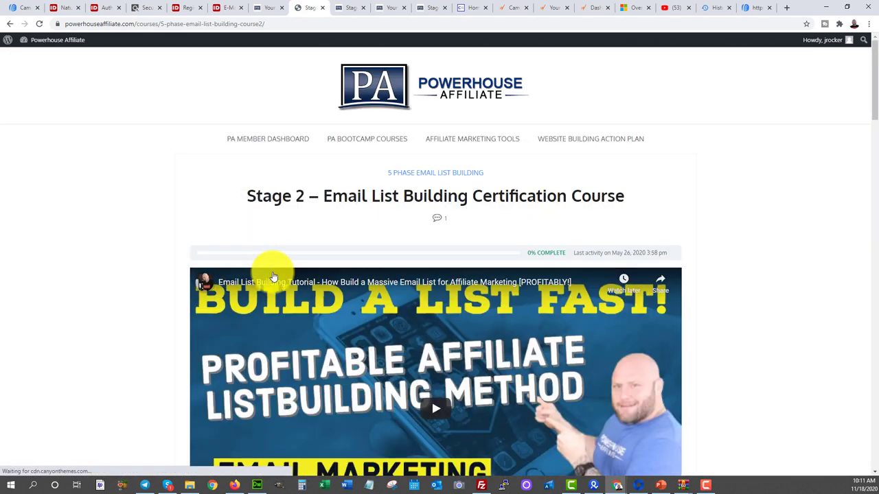
{"action": "scroll", "scroll_direction": "down", "scroll_amount": 3}
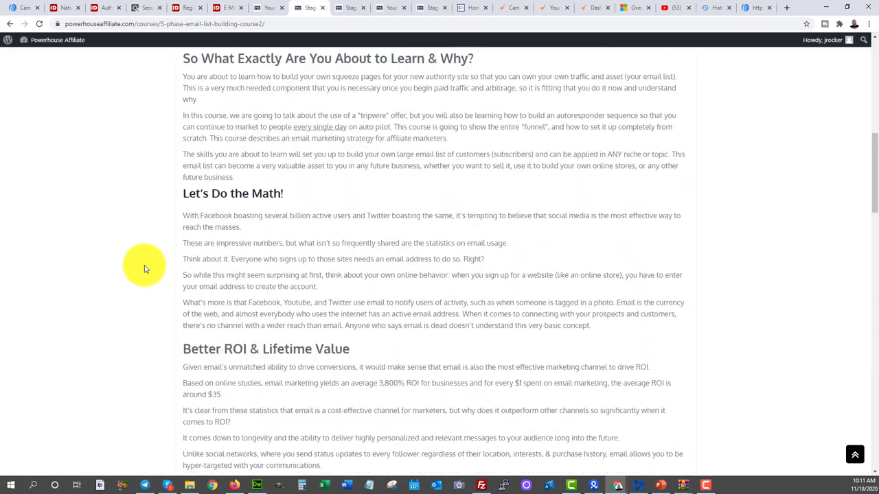
{"action": "scroll", "scroll_direction": "down", "scroll_amount": 3}
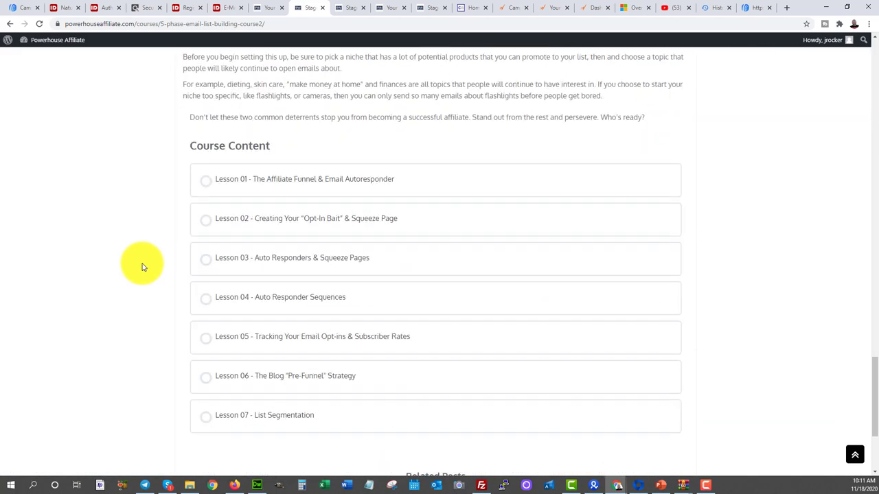
{"action": "mouse_move", "coordinate": [280, 179]}
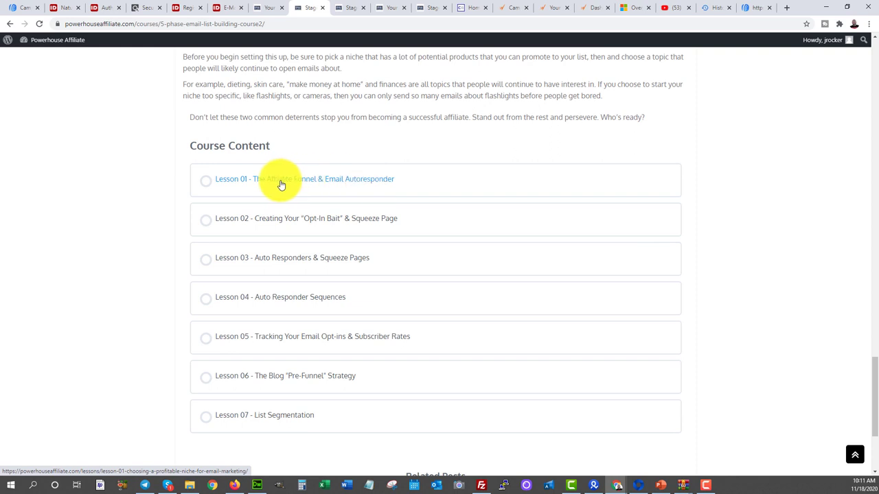
{"action": "mouse_move", "coordinate": [346, 223]}
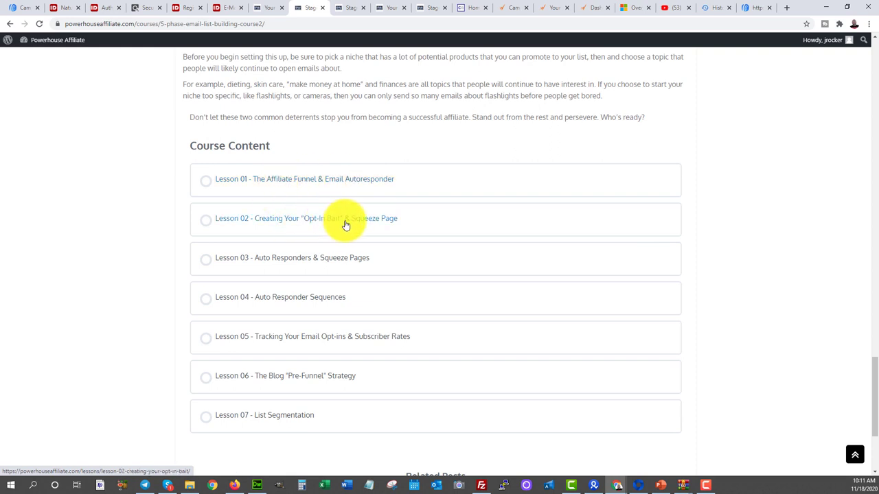
{"action": "mouse_move", "coordinate": [327, 266]}
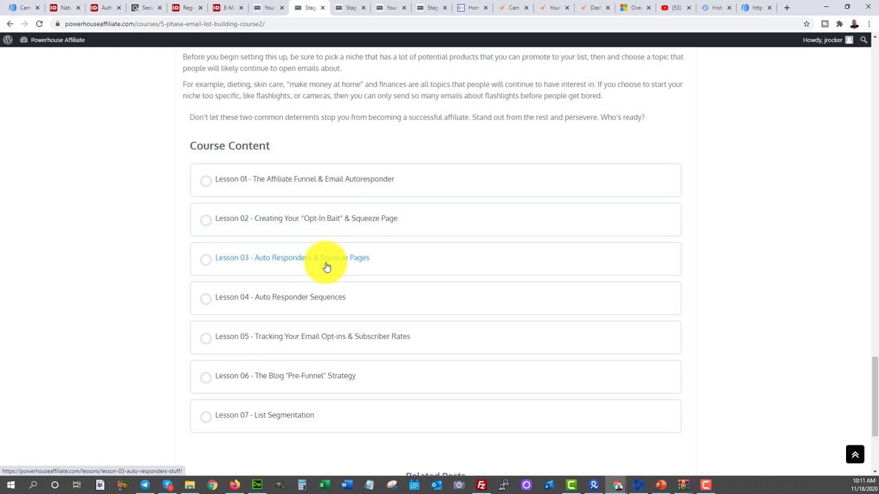
{"action": "mouse_move", "coordinate": [287, 376]}
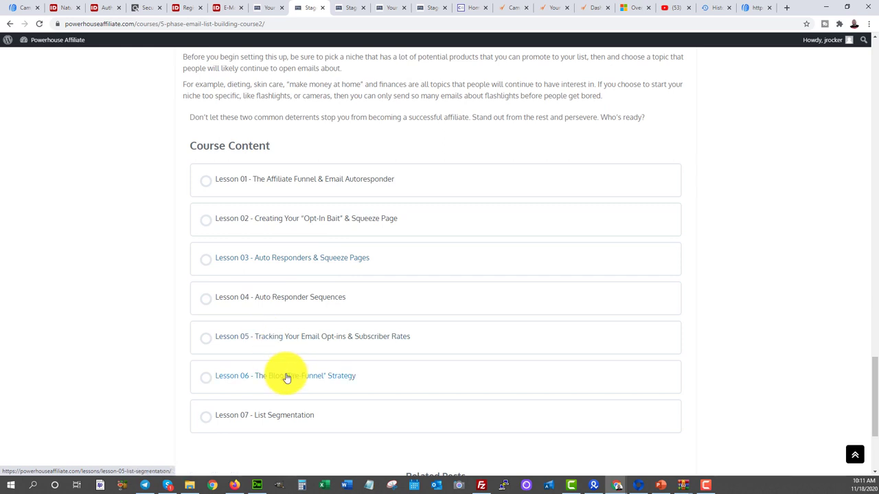